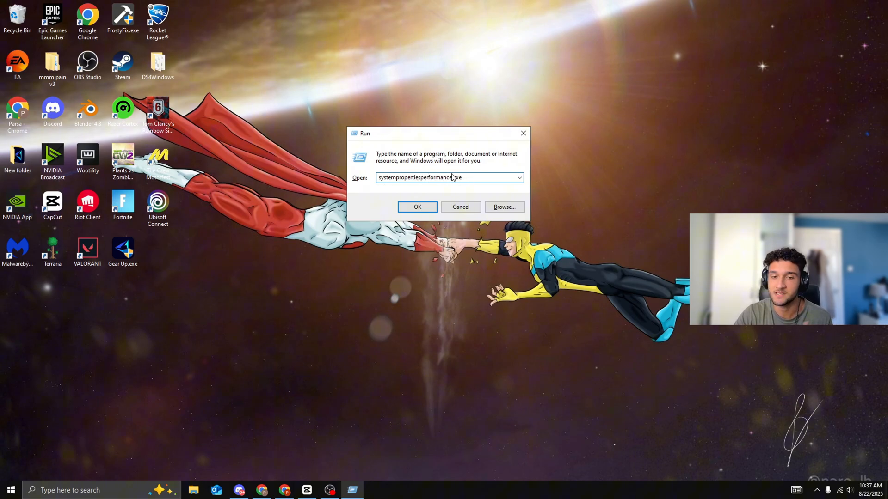
Step: Set Visual Effects to 'Adjust for best performance' in Performance Options and apply it
left_click(417, 206)
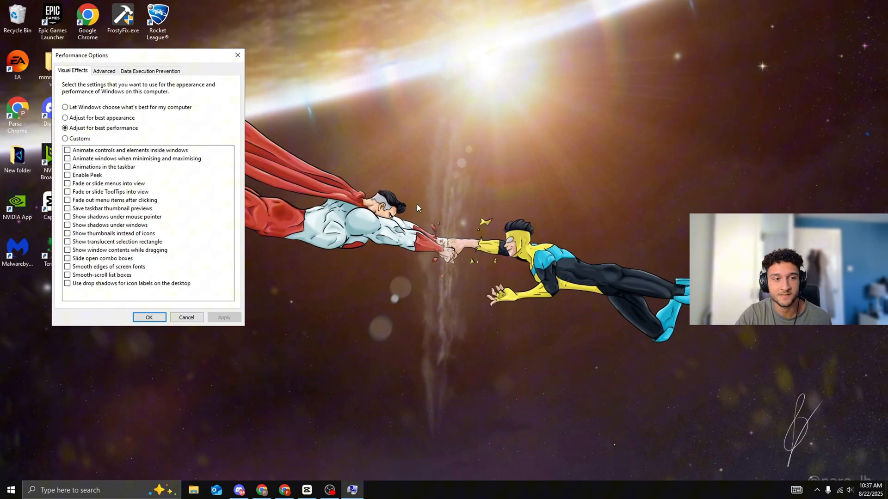
left_click_drag(82, 55, 350, 105)
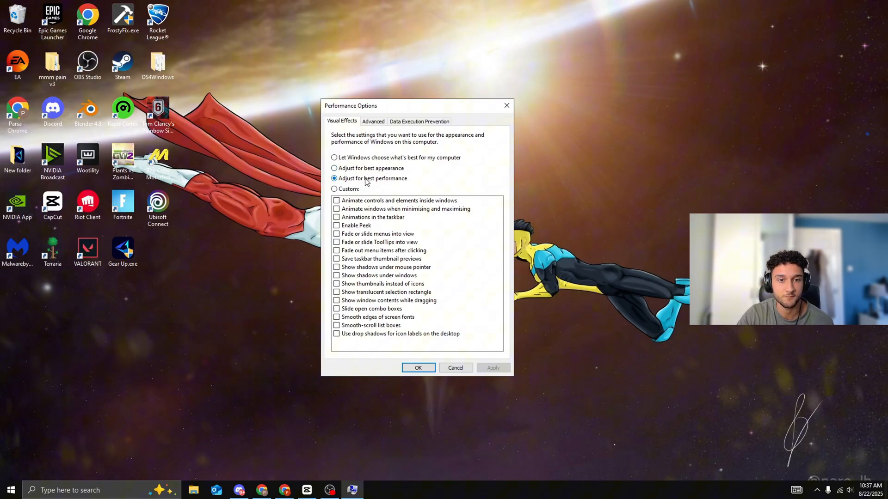
mouse_move(342, 338)
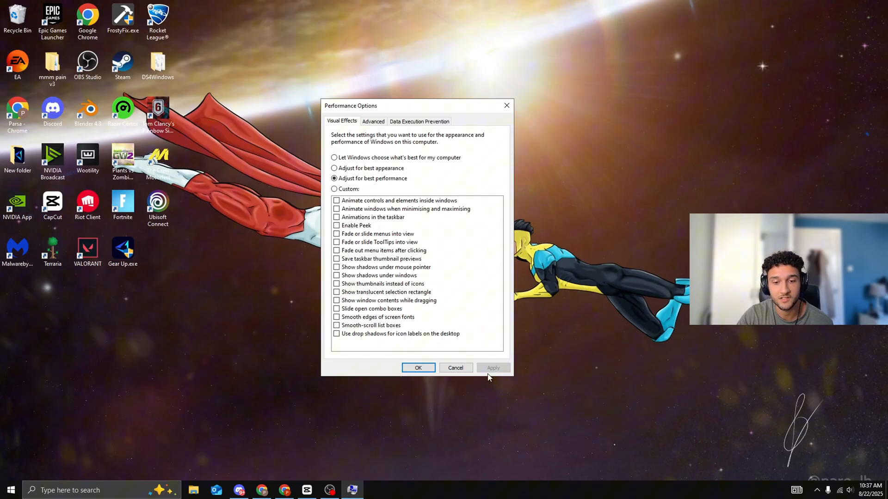
left_click(418, 367)
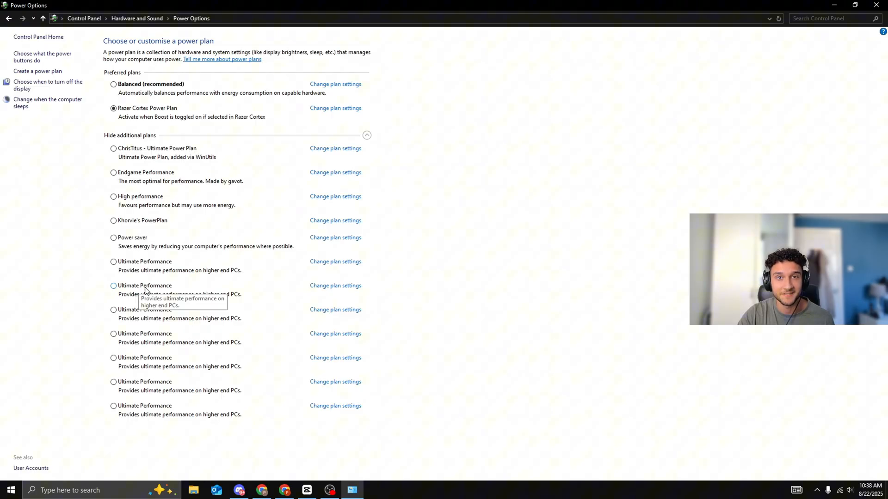
mouse_move(165, 198)
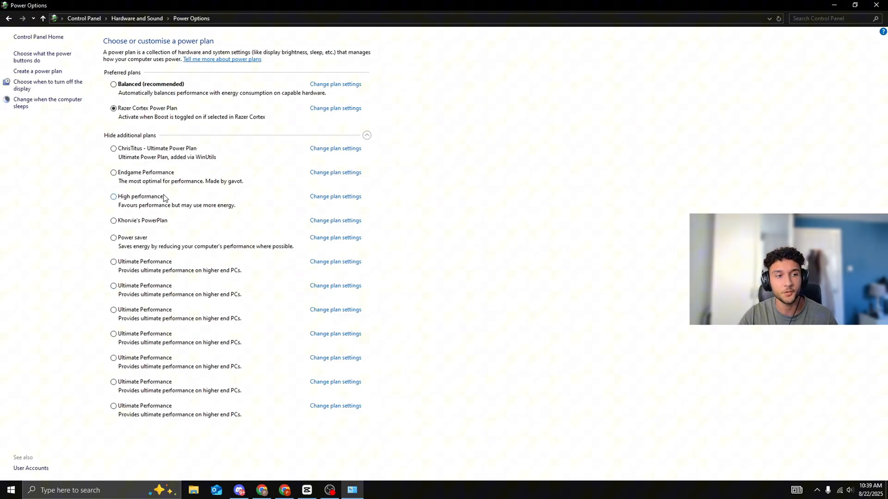
mouse_move(824, 4)
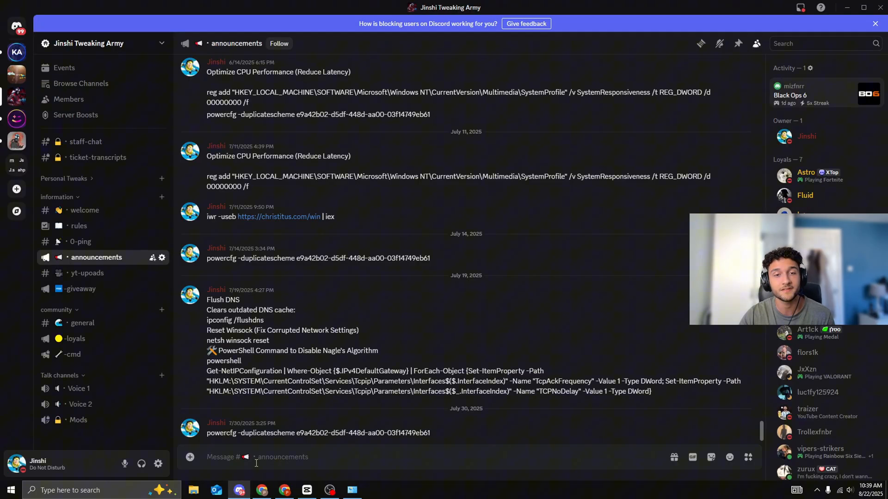
mouse_move(81, 241)
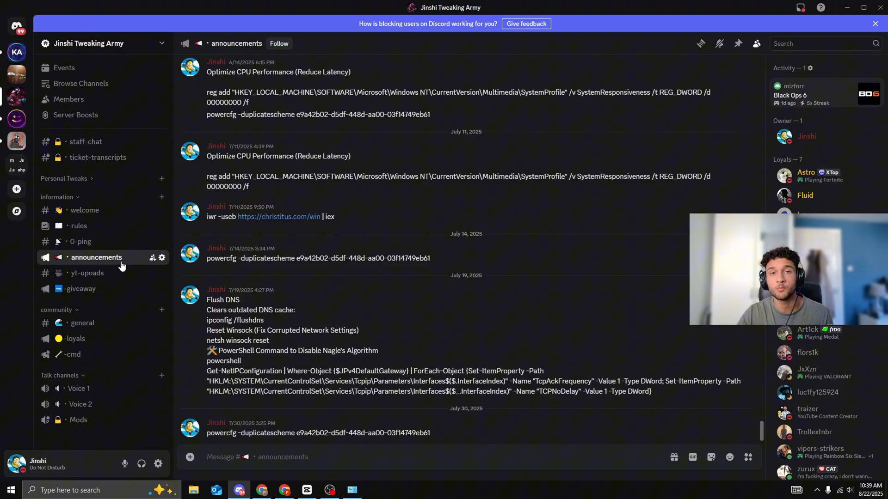
Step: Show the tweak-pack giveaway announcement in the -giveaway channel, then return to Windows search
left_click(77, 289)
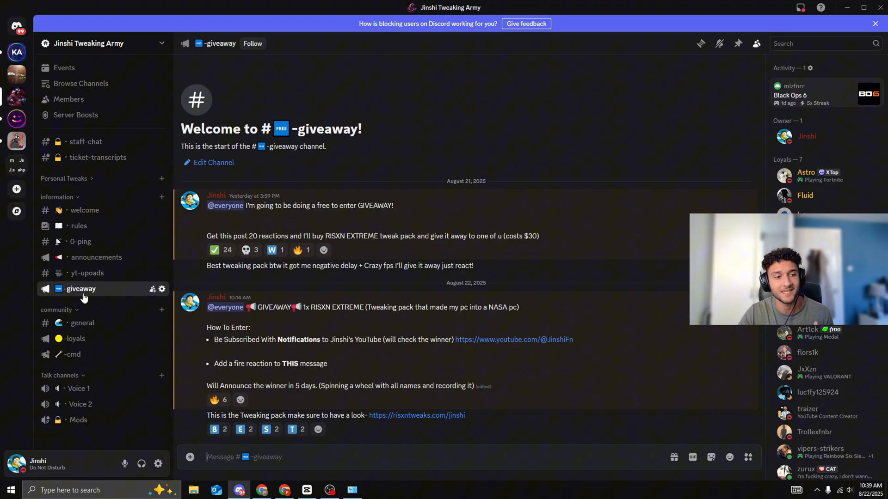
left_click(214, 400)
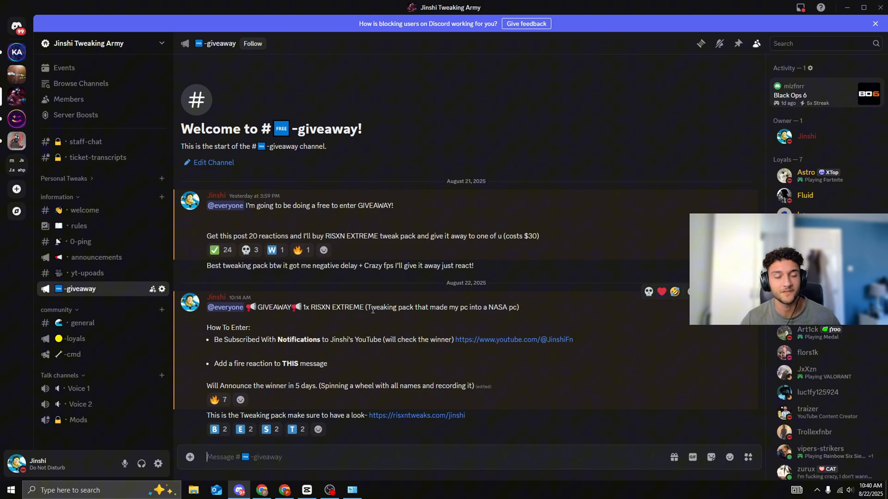
mouse_move(370, 316)
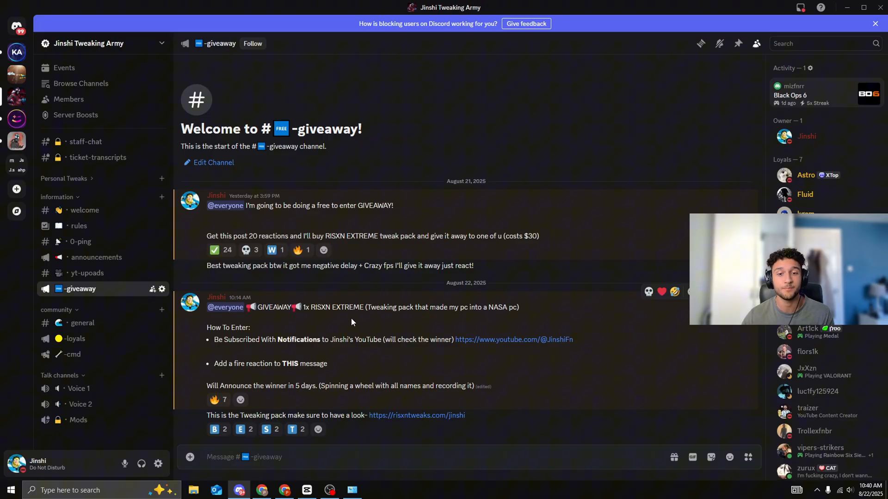
left_click_drag(461, 307, 509, 307)
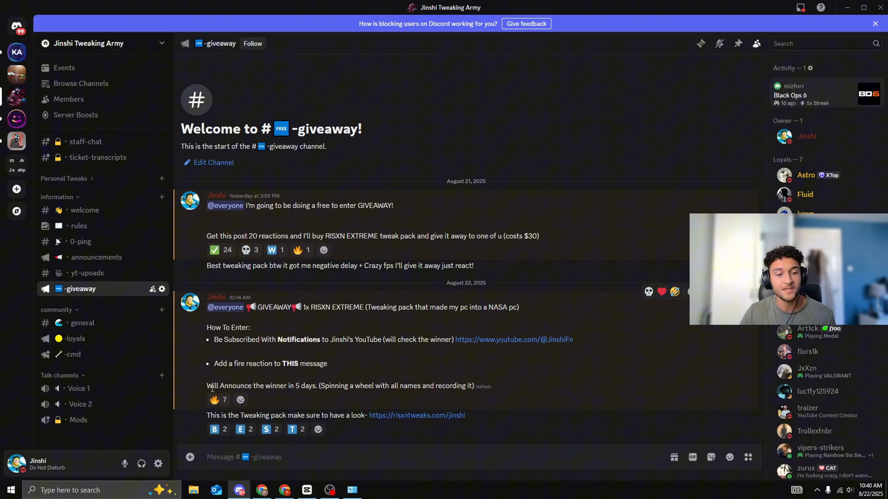
left_click(96, 257)
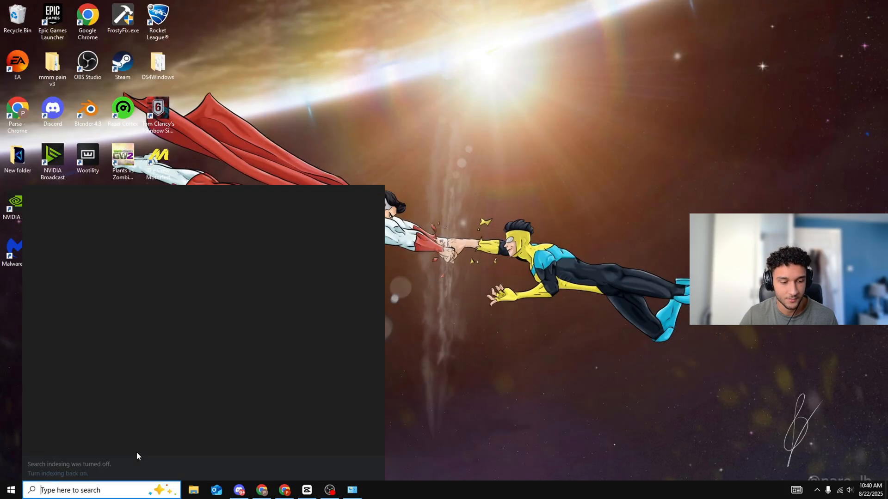
Step: From an administrator cmd, run powercfg -duplicatescheme e9a42b02-d5df-448d-aa00-03f14749eb61
type("cmd")
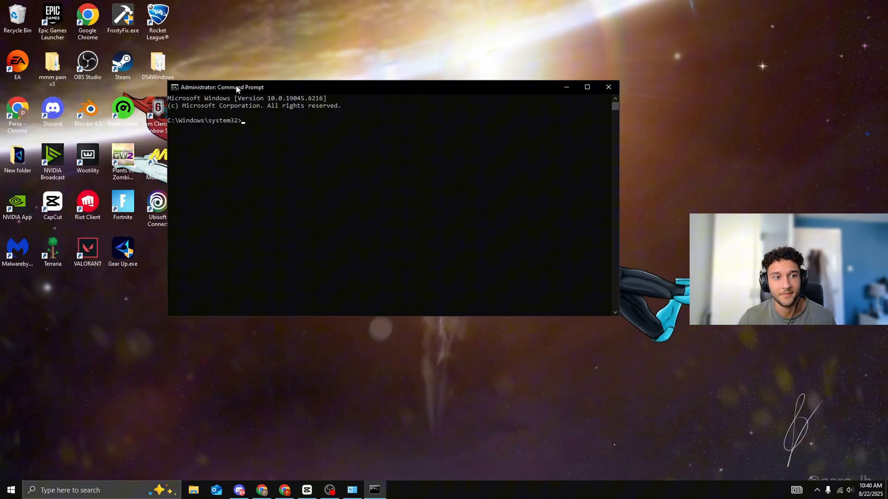
left_click_drag(236, 87, 304, 108)
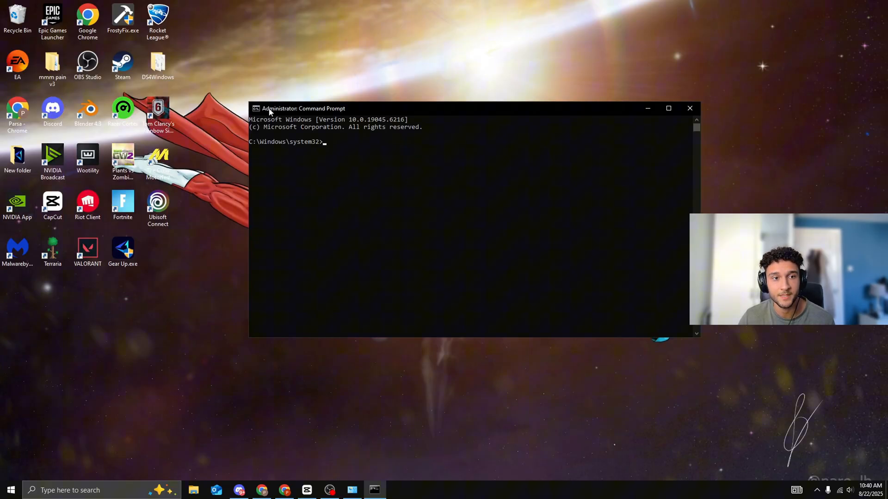
type("powercfg -duplicatescheme e9a42b02-d5df-448d-aa00-03f14749eb61")
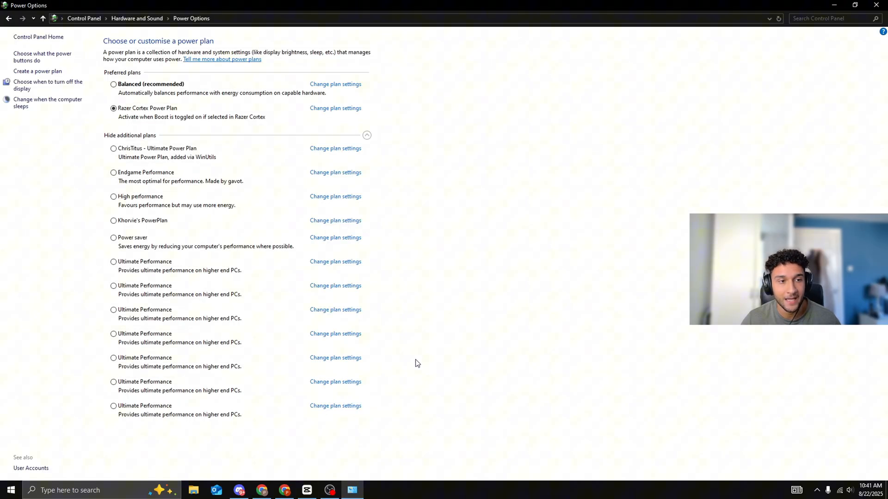
Step: Activate the Ultimate Performance plan and view its plan settings
left_click(112, 262)
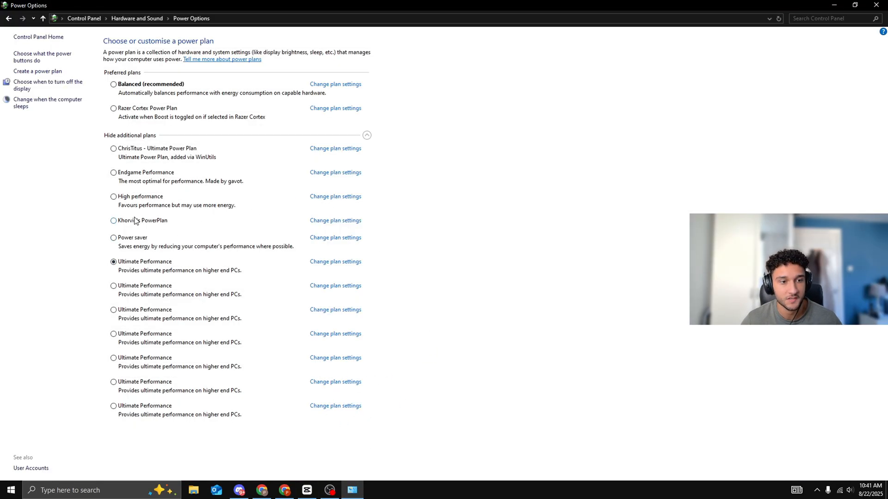
left_click(335, 261)
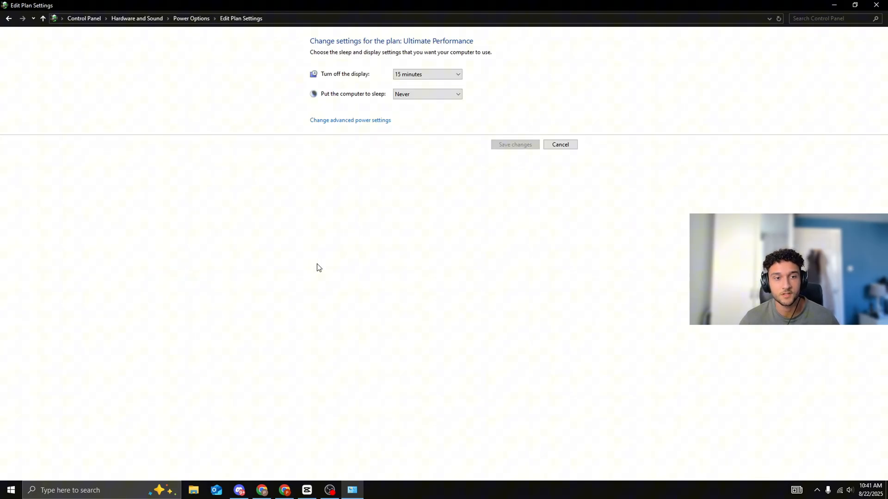
left_click(425, 74)
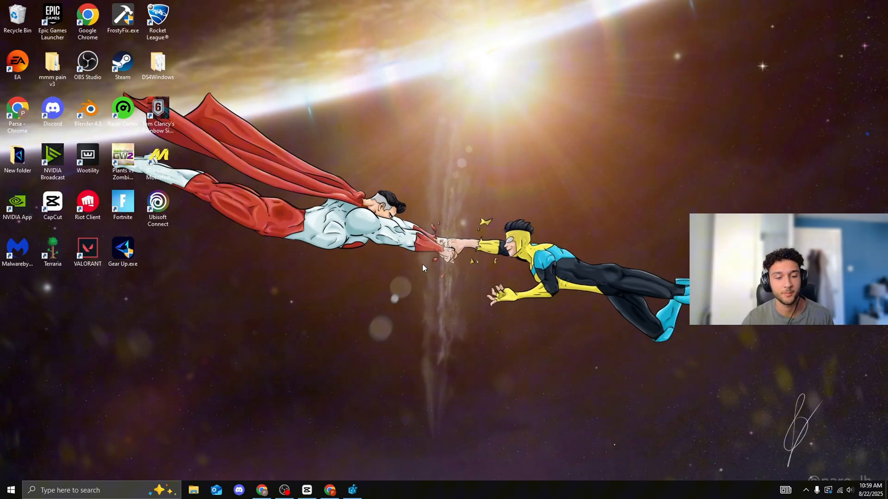
Step: Launch regedit via Run and navigate to HKLM\SOFTWARE\Policies\Microsoft\Windows\DataCollection
key("Win+r")
type("regedit")
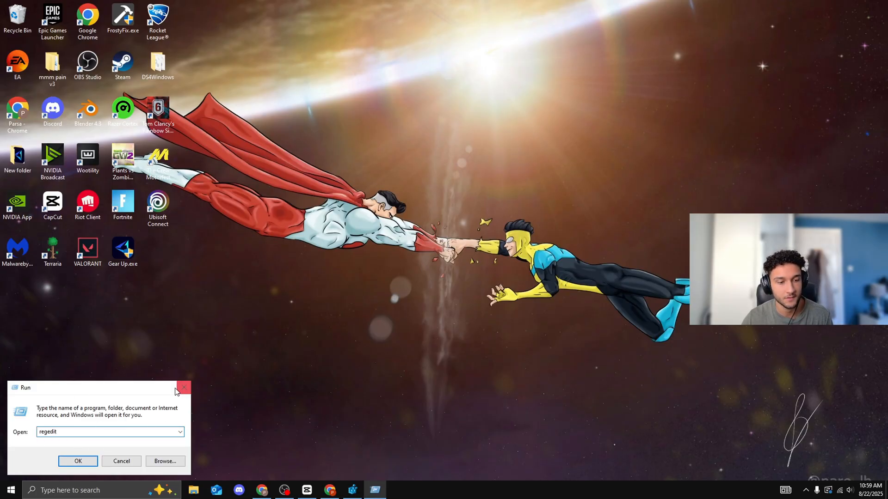
left_click(78, 460)
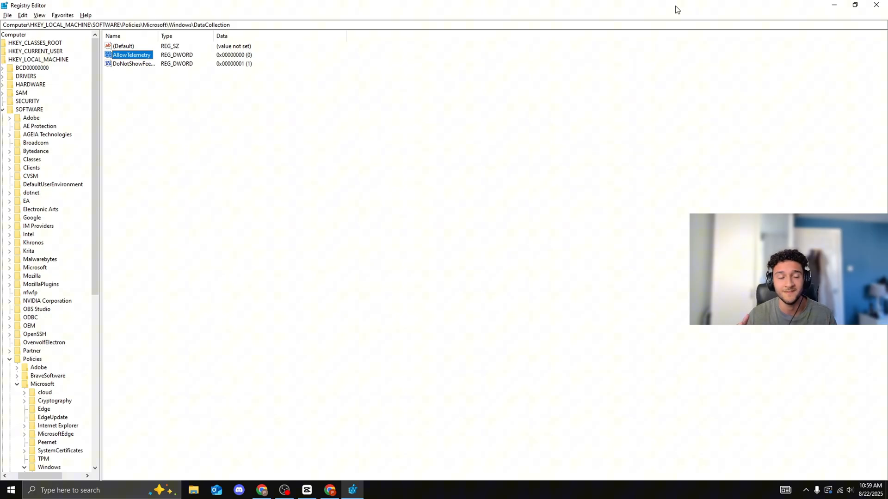
right_click(30, 84)
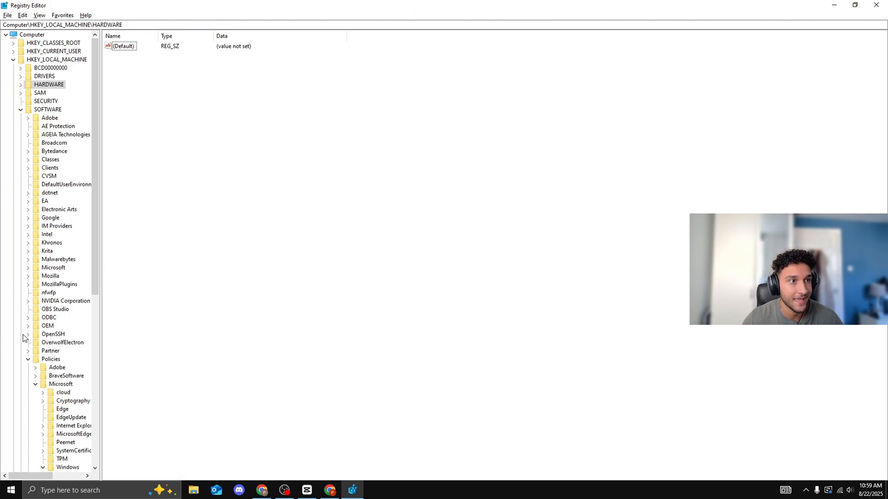
mouse_move(55, 117)
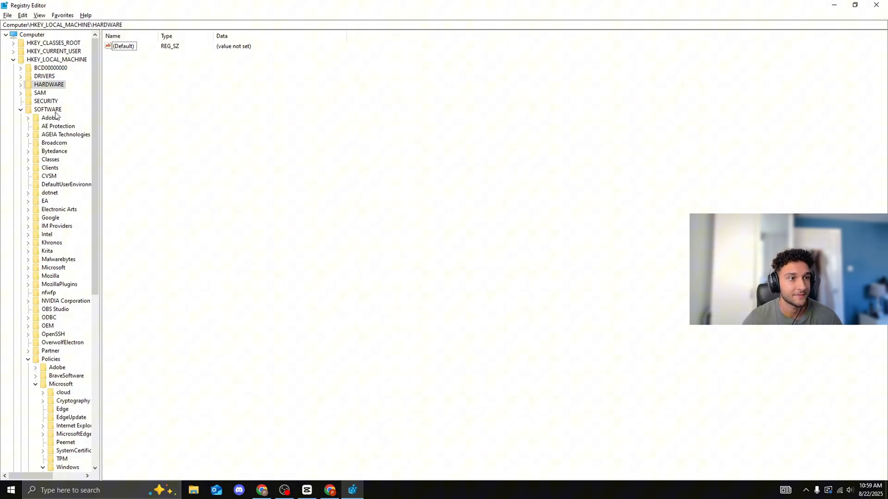
left_click(48, 109)
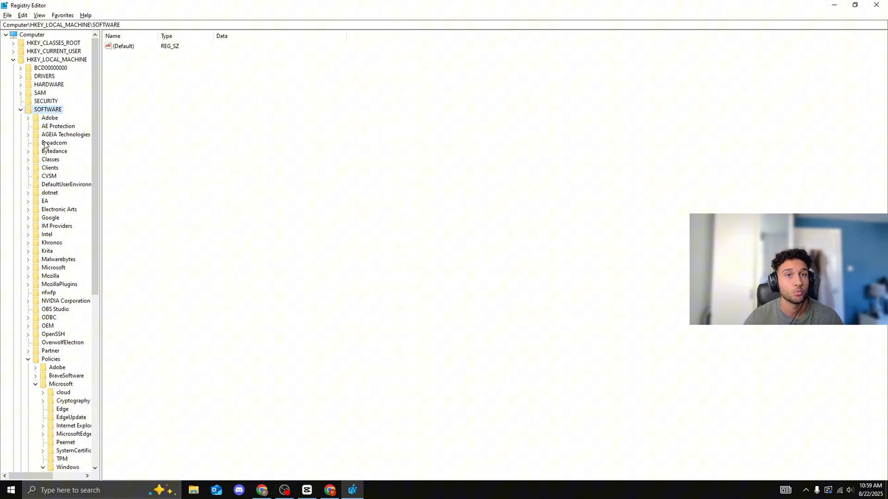
left_click(50, 358)
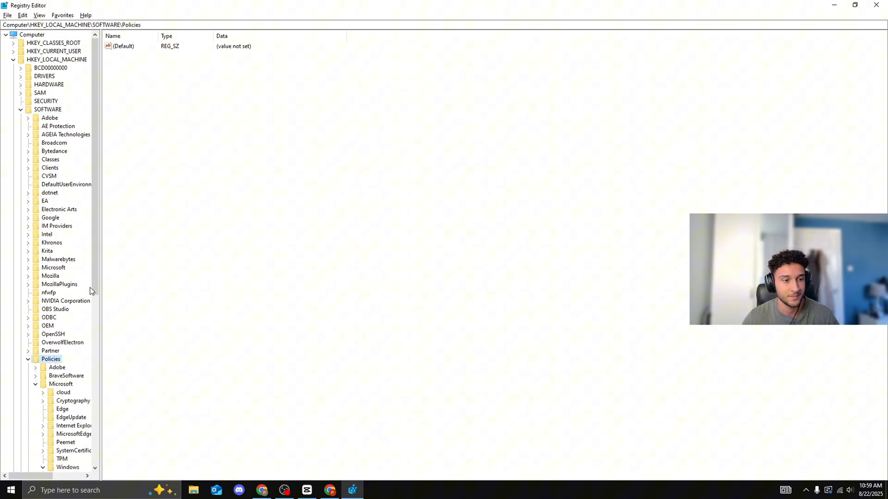
scroll("down", 3)
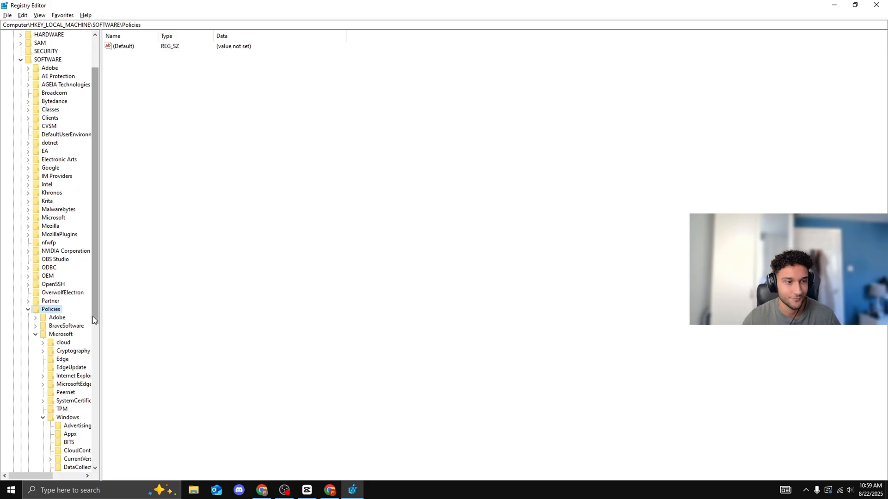
left_click(61, 334)
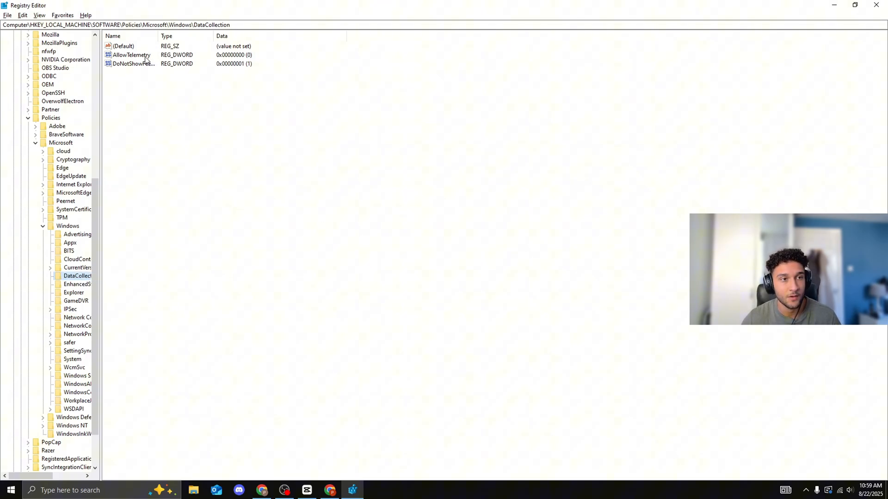
Step: Set the AllowTelemetry value data to 0 and confirm
double_click(131, 54)
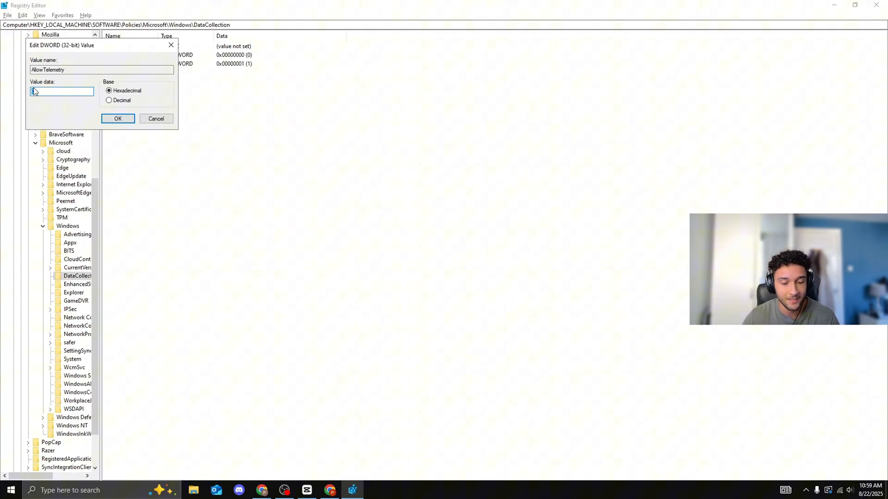
type("0")
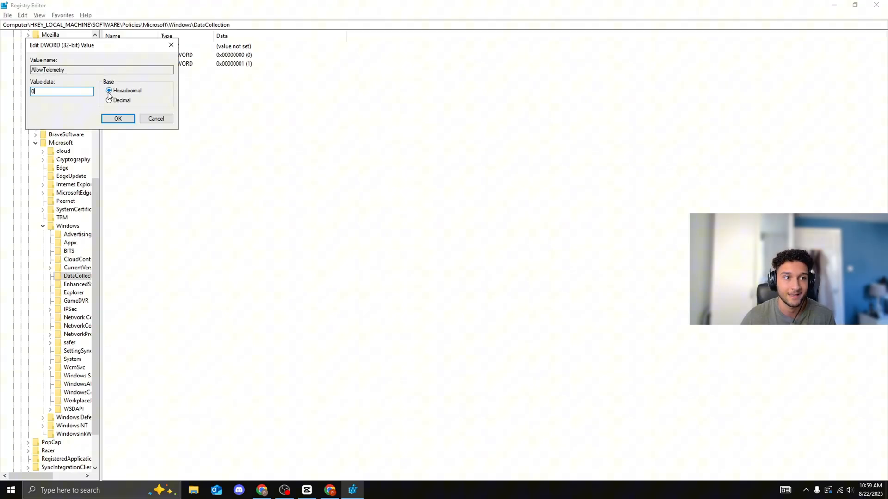
left_click(117, 118)
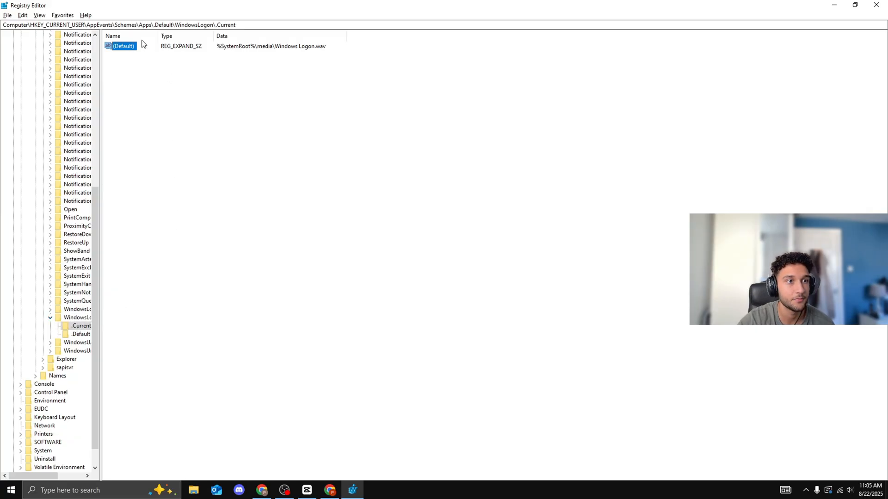
Step: Edit the (Default) value of the WindowsLogon\.Current sound key
double_click(122, 46)
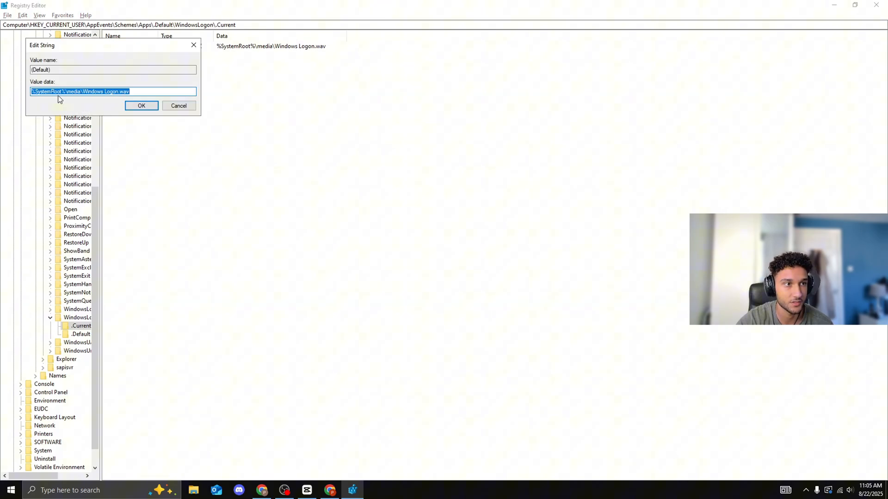
left_click(132, 92)
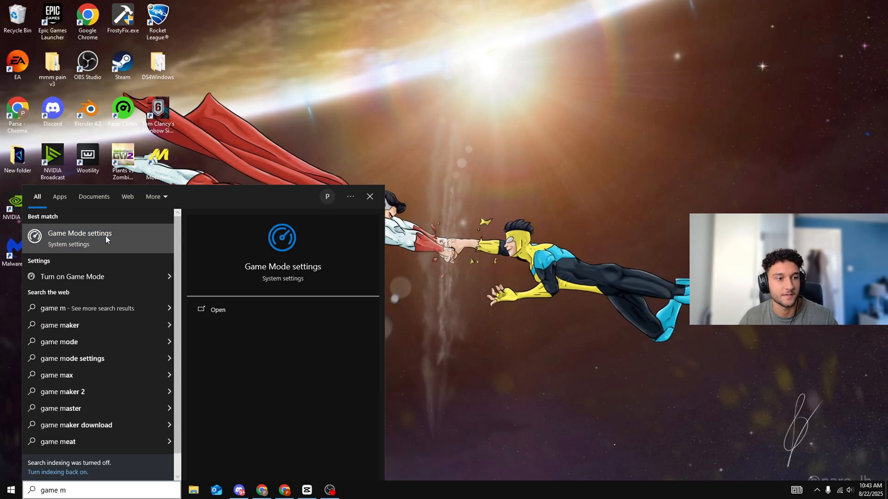
Step: Leave Game Mode on and switch the Game Bar toggle Off in Settings
left_click(80, 233)
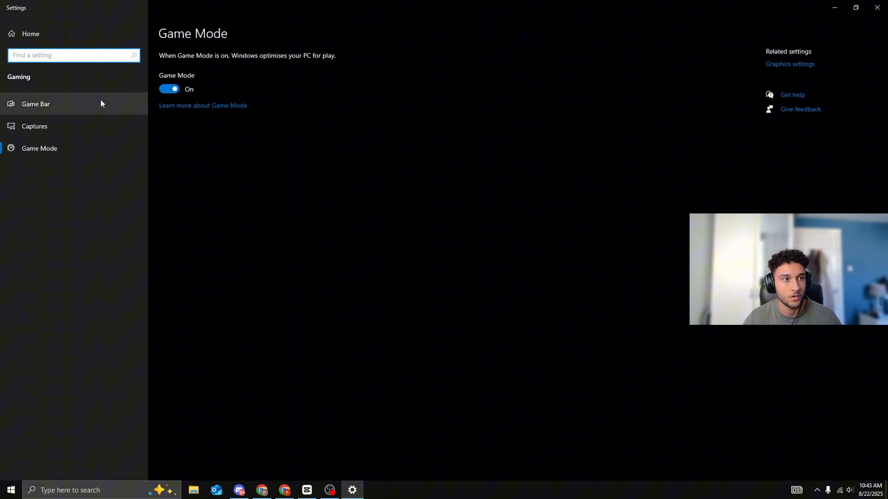
left_click(36, 104)
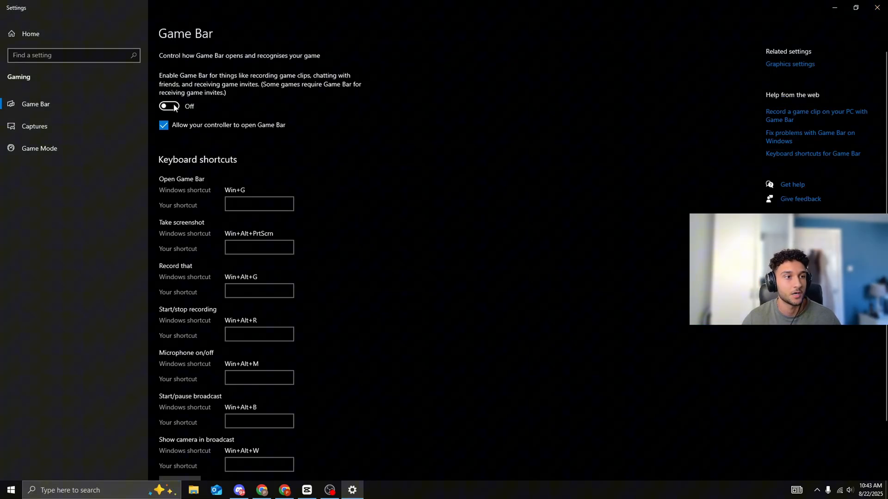
left_click(34, 126)
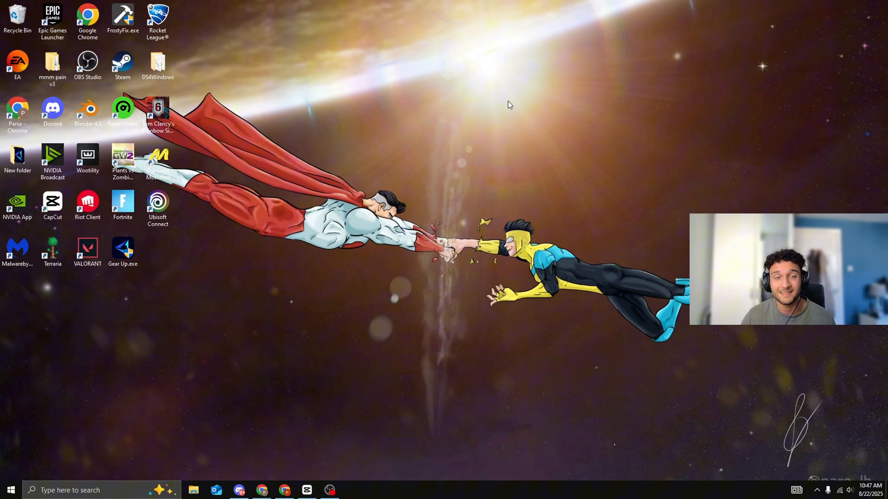
Step: Drag the Gear Up.exe shortcut to the upper centre of the desktop
left_click_drag(123, 251, 404, 203)
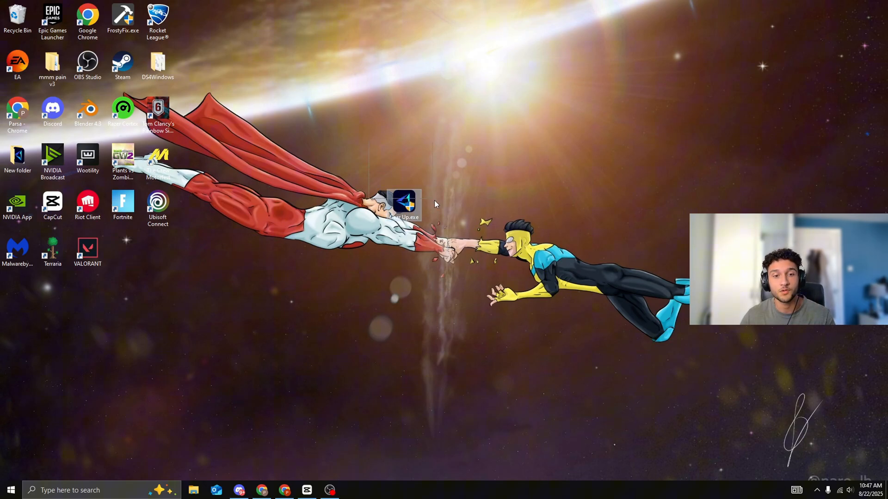
left_click_drag(404, 203, 404, 110)
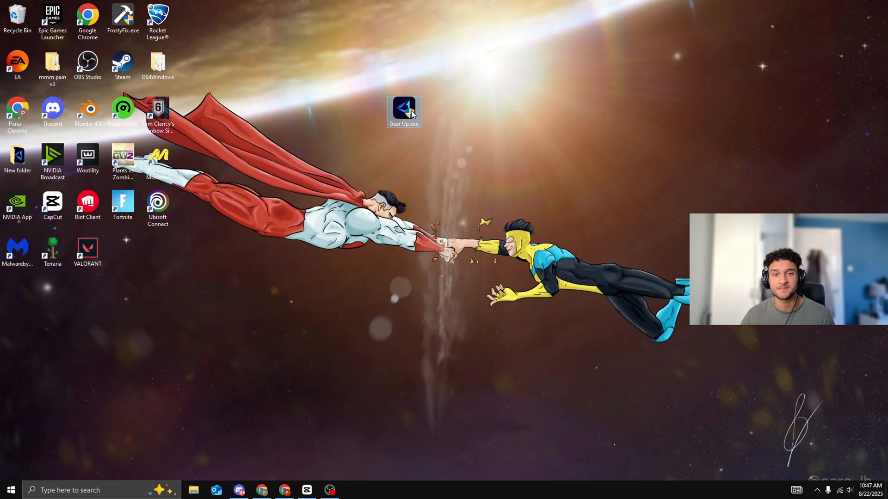
mouse_move(404, 110)
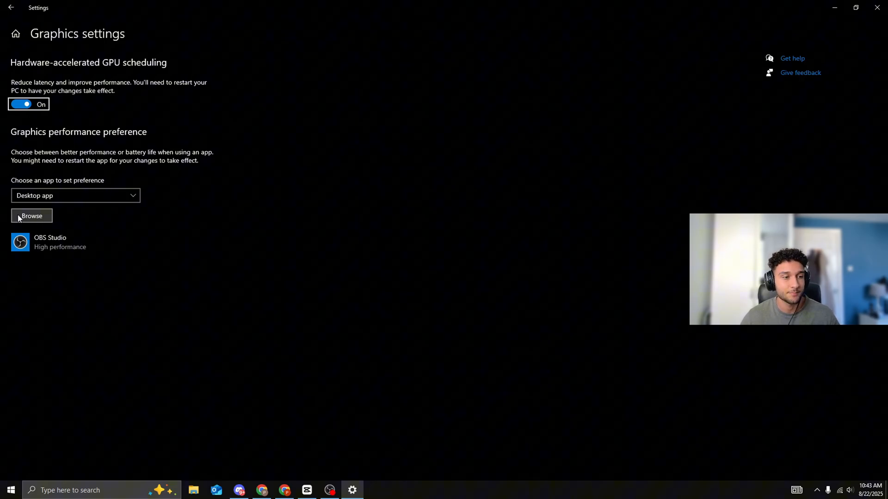
mouse_move(61, 293)
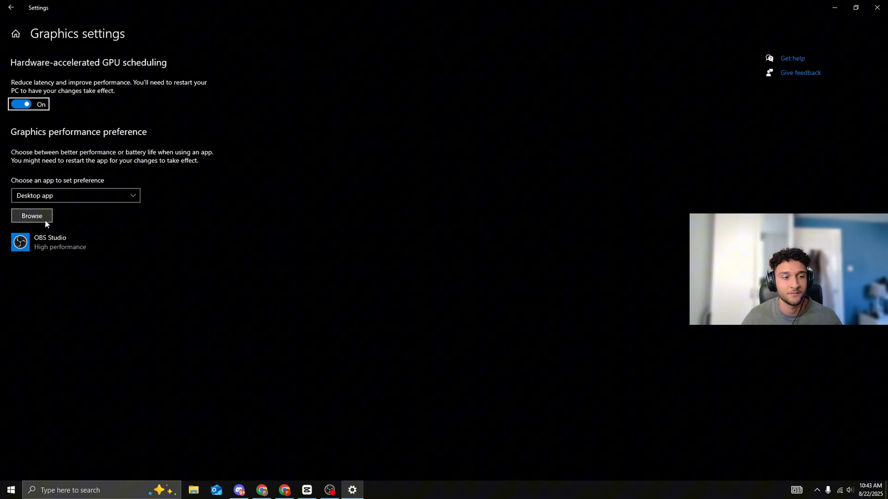
Step: Browse for an app in Graphics settings and keep OBS Studio at High performance
left_click(32, 215)
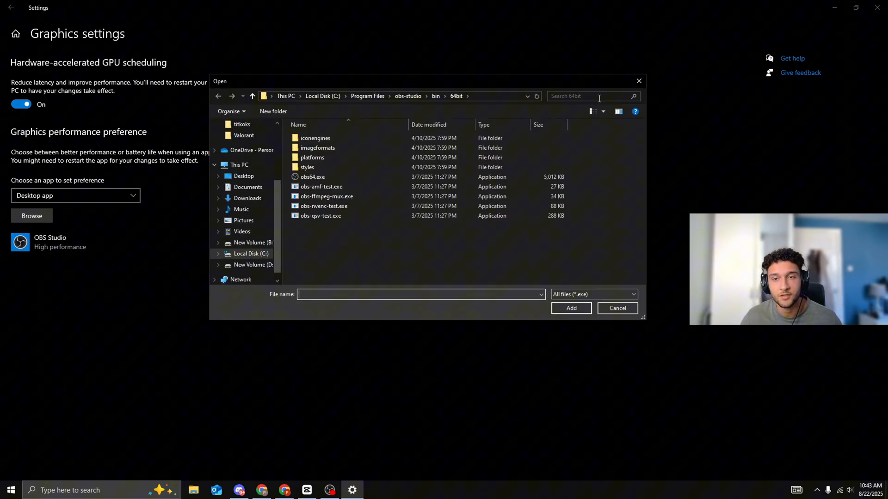
left_click(617, 308)
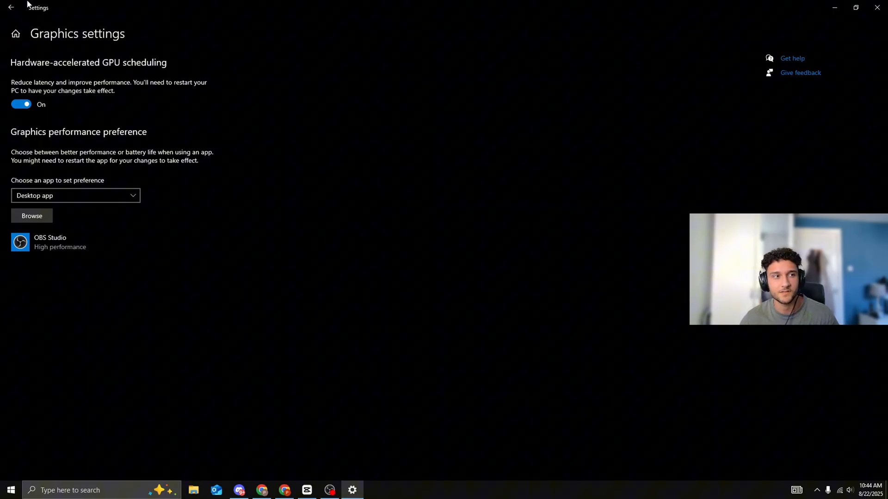
Step: Turn off notifications from apps and other senders in Notifications & actions
left_click(10, 7)
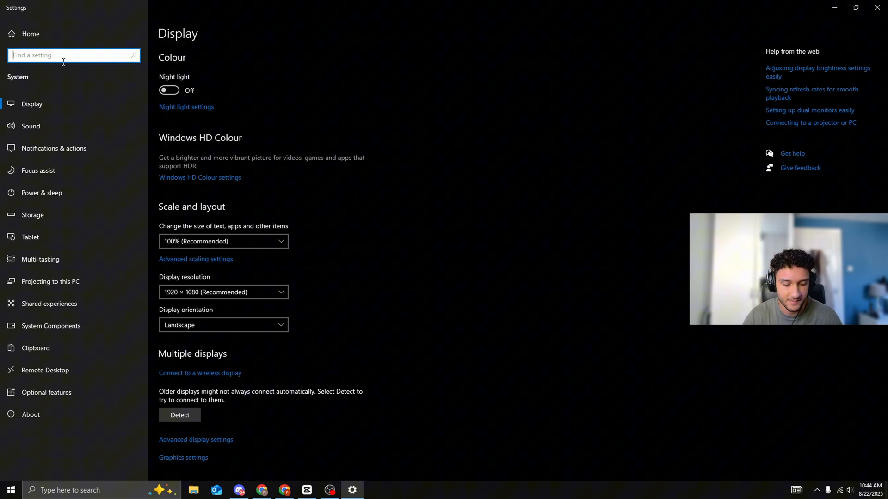
type("noti")
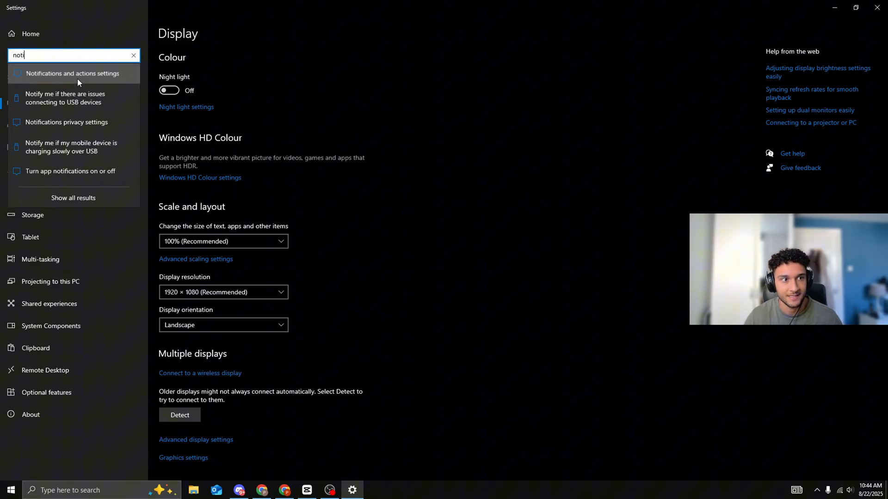
left_click(72, 73)
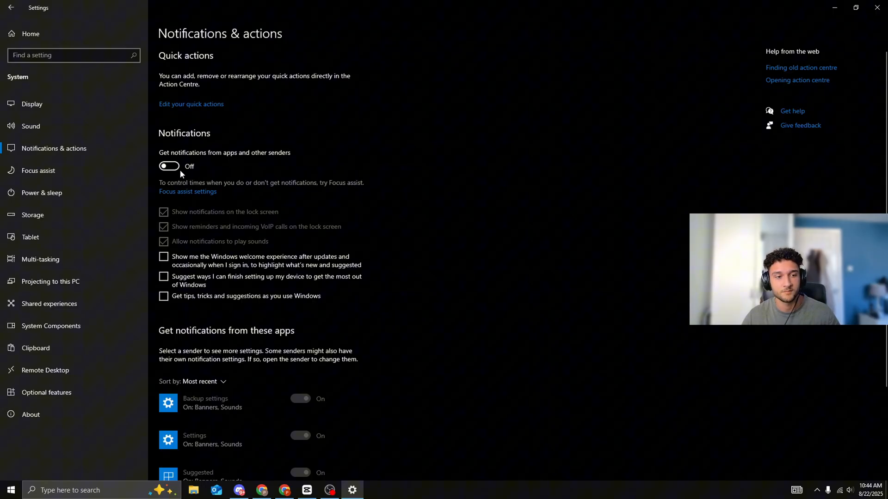
Step: Via Background apps, reach Privacy > Location and keep apps from accessing location
type("ba")
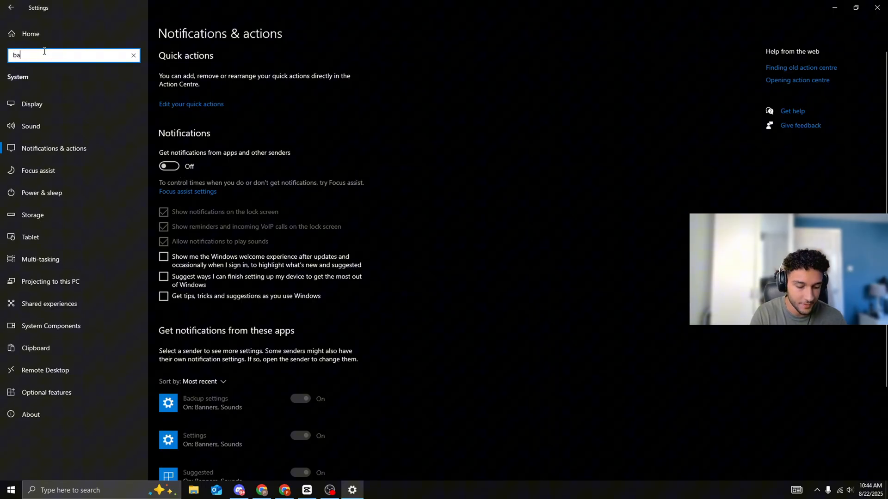
type("Background apps")
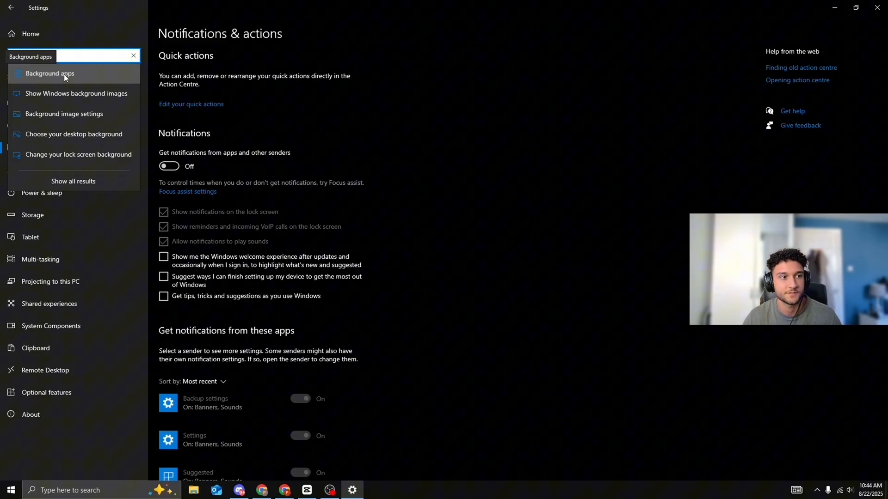
left_click(50, 73)
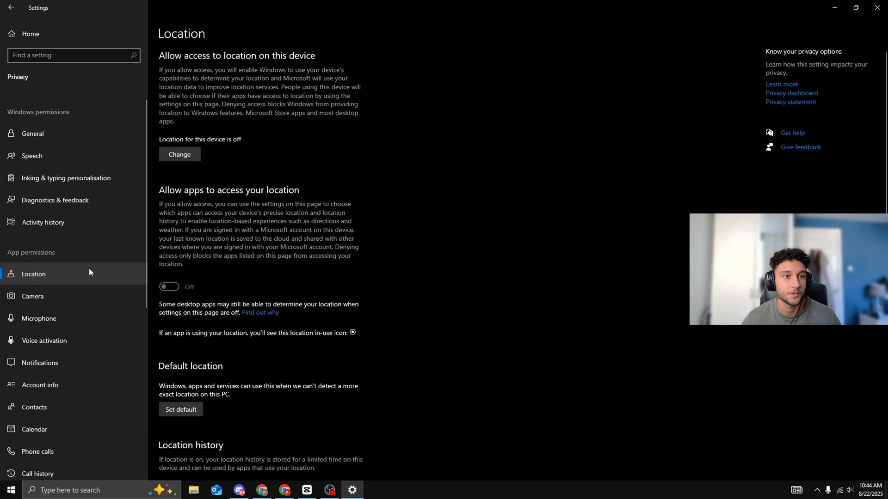
left_click(32, 296)
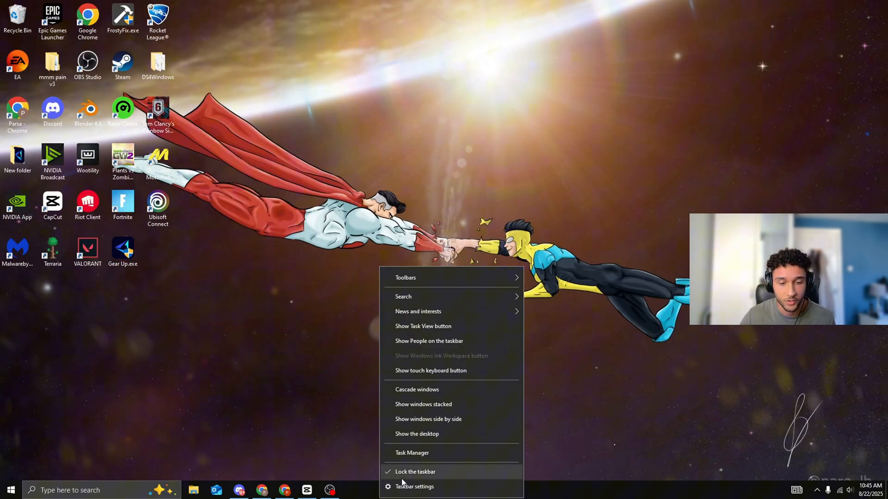
Step: Review the Startup list in a maximized Task Manager, selecting the Vanguard entry, then close it
left_click(411, 452)
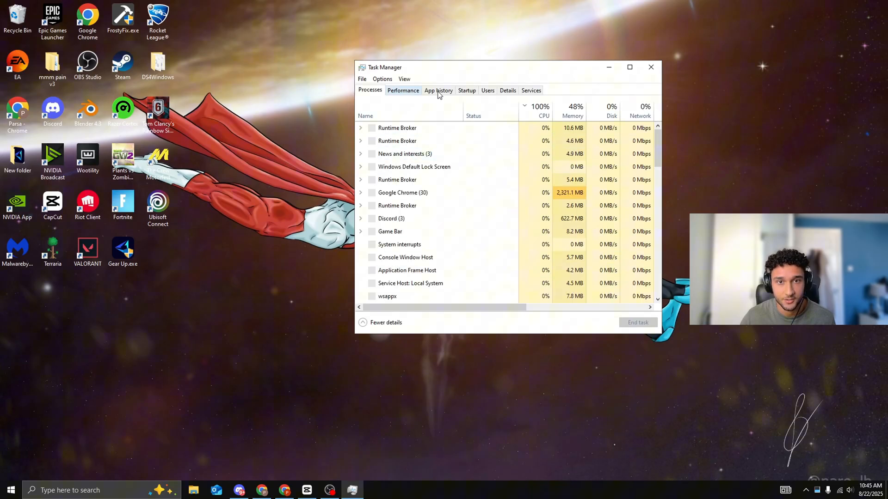
left_click(466, 90)
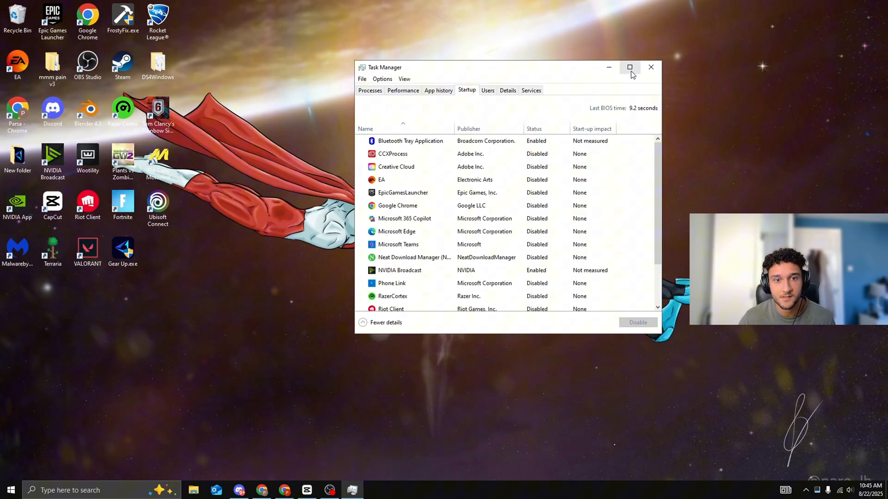
left_click(629, 66)
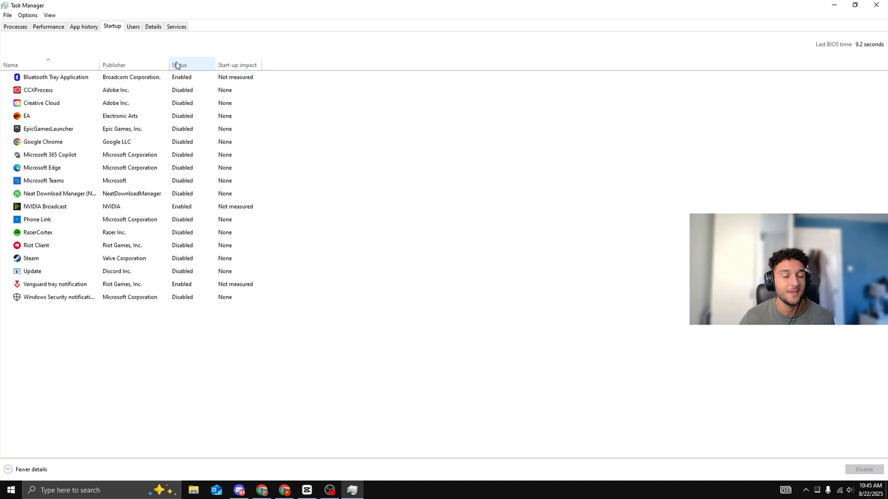
left_click(55, 284)
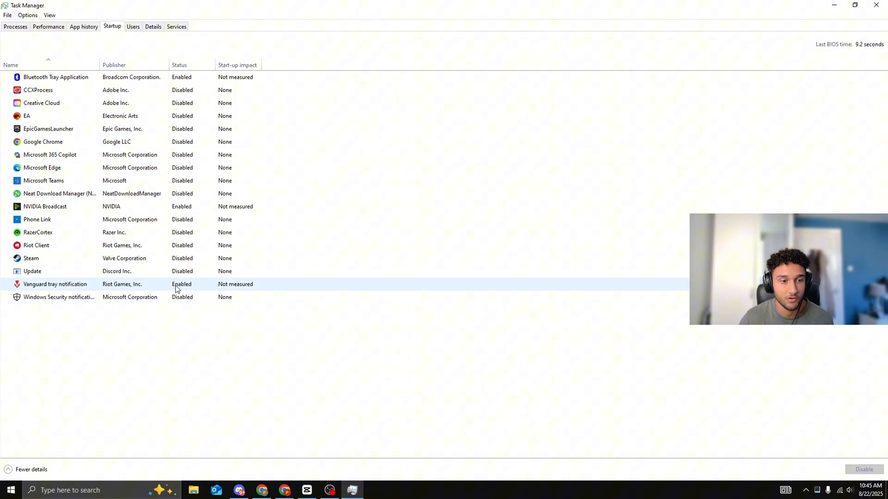
mouse_move(111, 286)
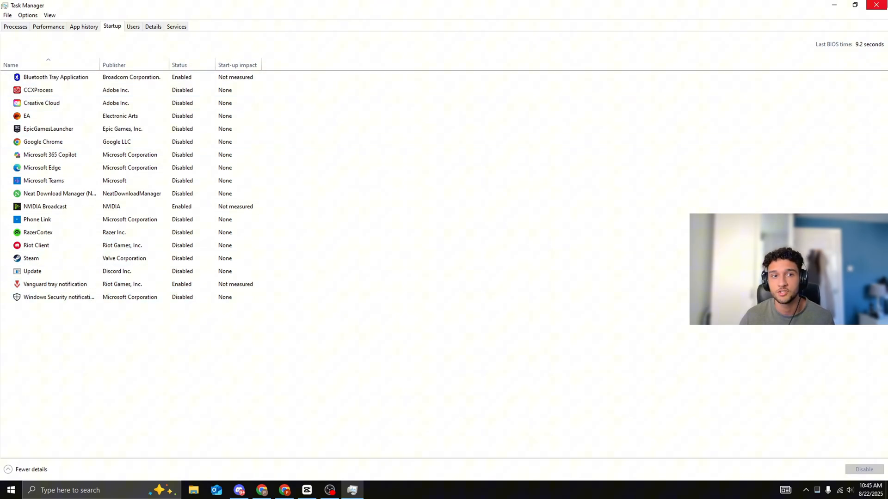
left_click(876, 5)
type("sy")
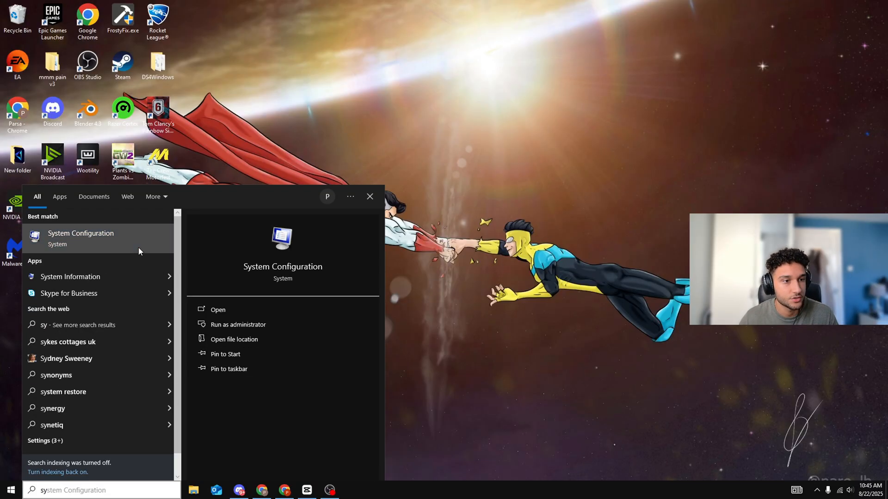
Step: Launch System Configuration and set the boot timeout to 5 seconds
left_click(218, 310)
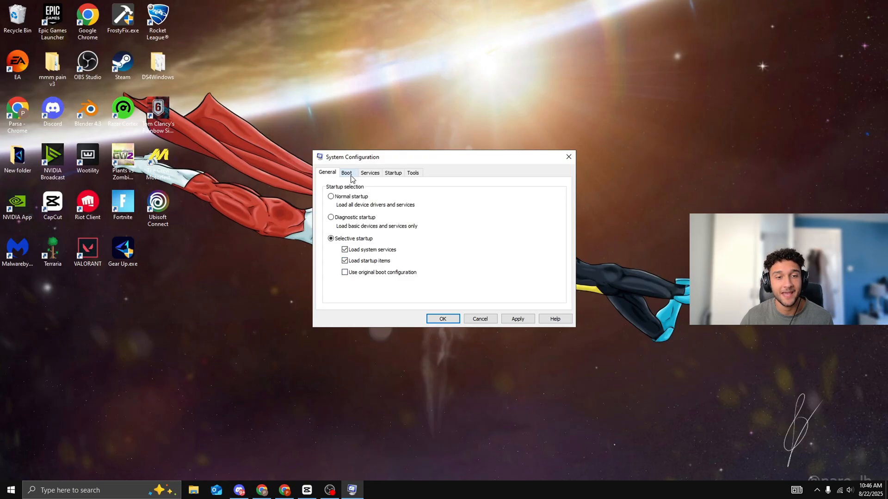
left_click(345, 173)
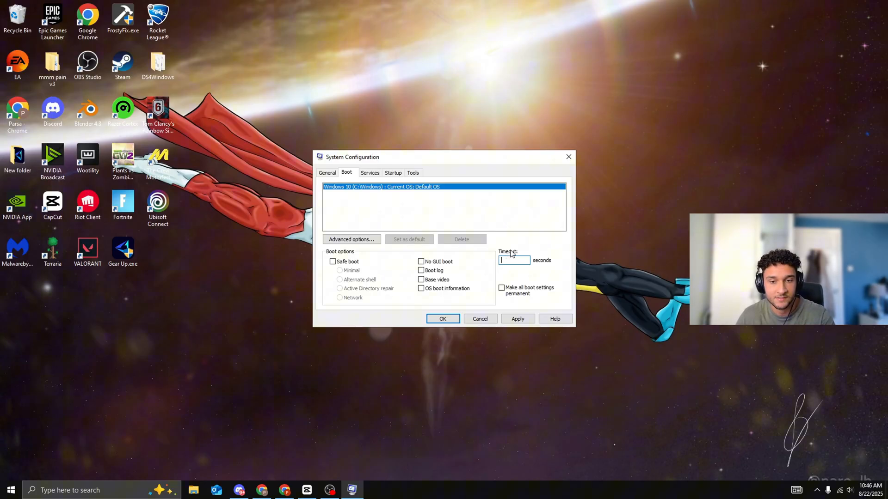
type("5")
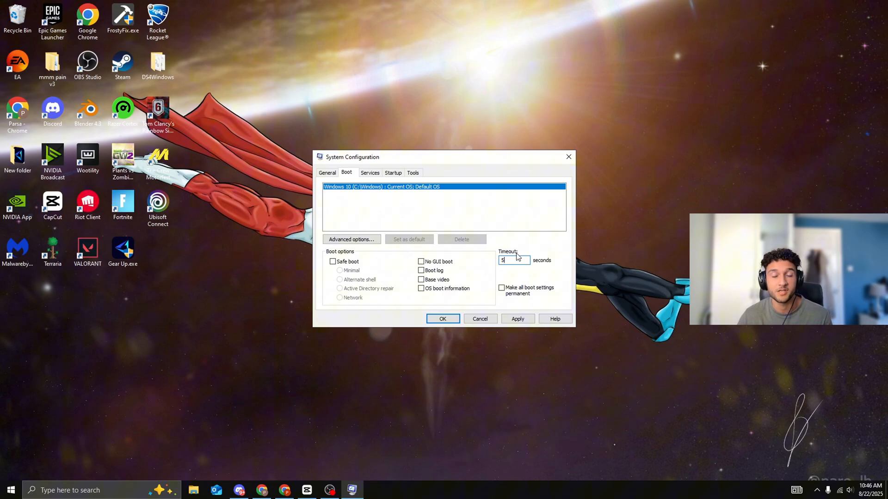
mouse_move(433, 250)
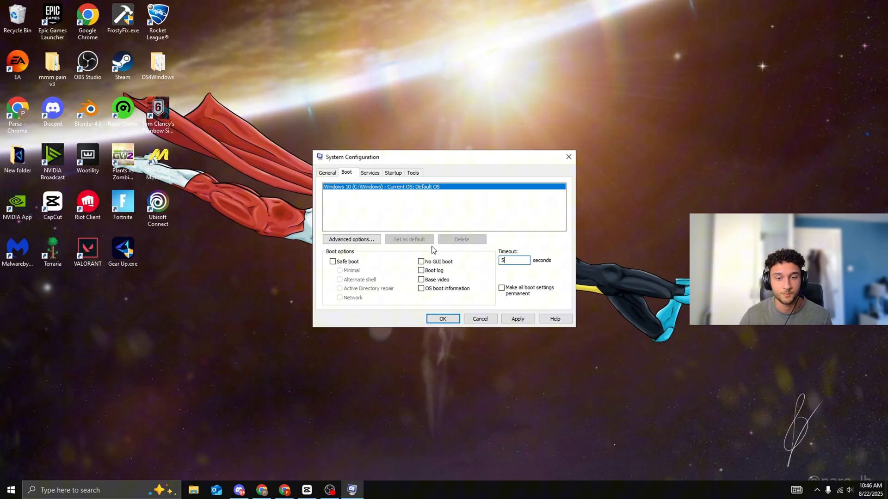
Step: In Advanced boot options, set the number of processors to 8
left_click(351, 238)
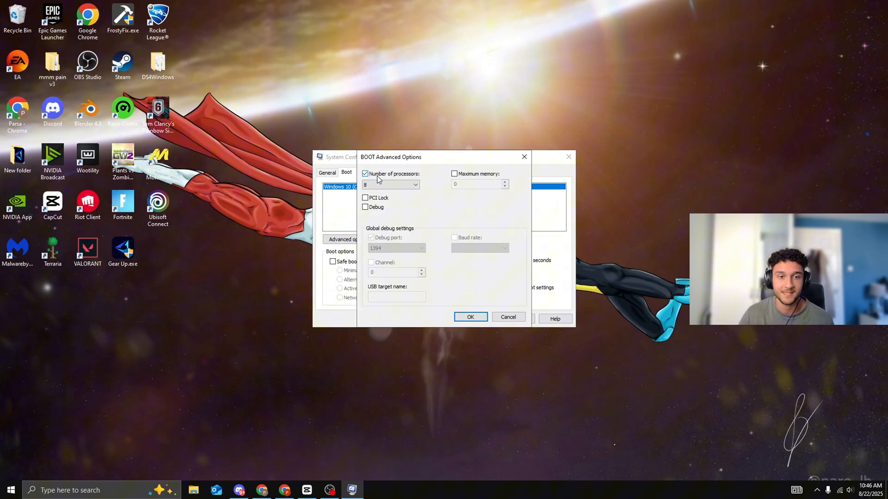
left_click(415, 185)
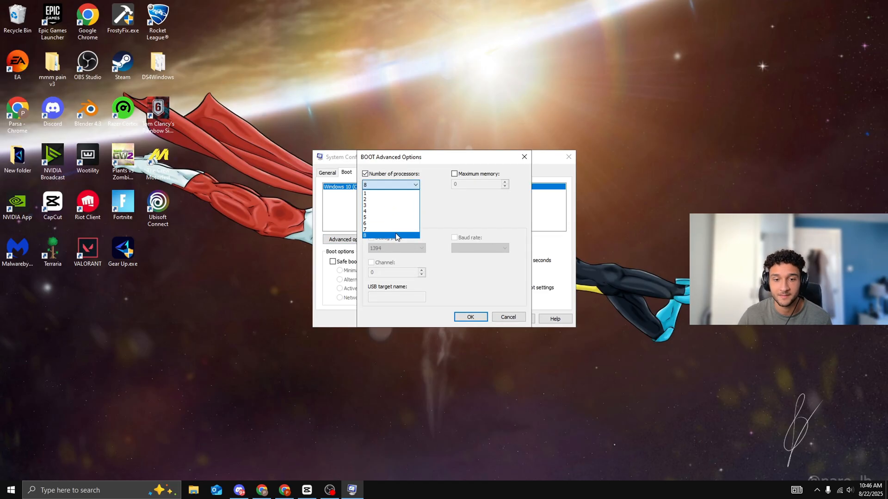
left_click(470, 316)
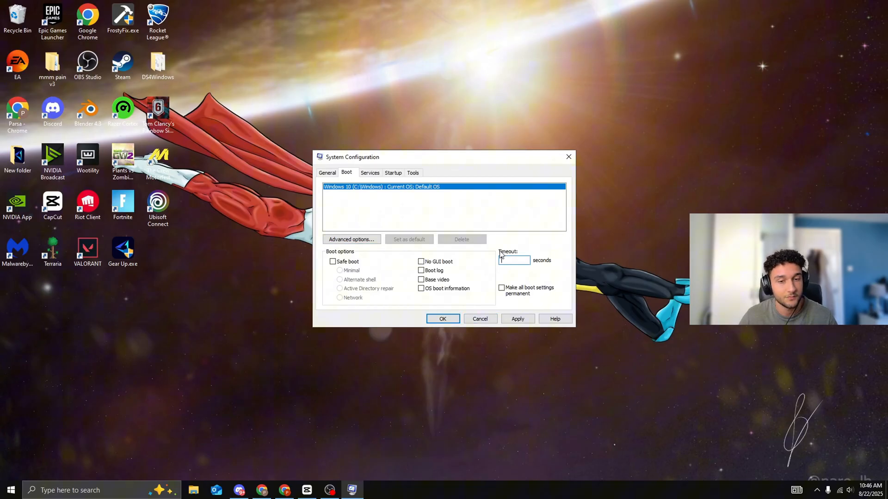
Step: Confirm the boot settings with OK and launch NVIDIA Control Panel from the desktop
left_click(442, 319)
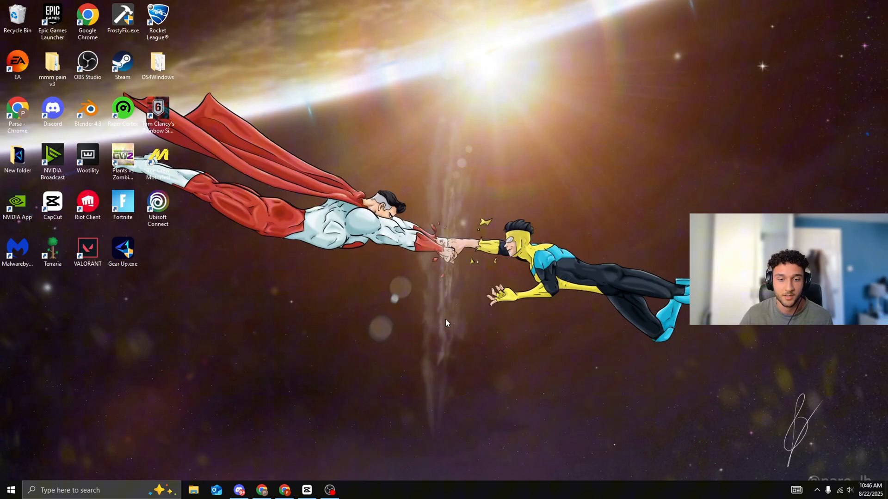
mouse_move(317, 269)
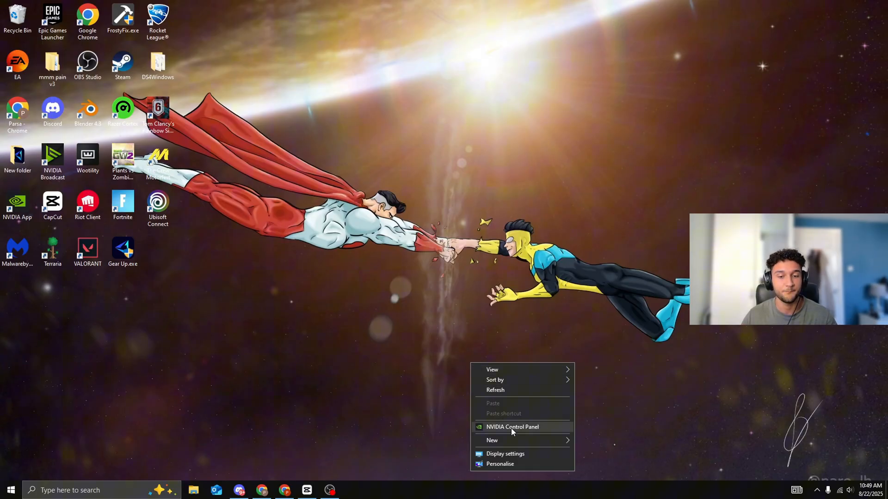
left_click(458, 307)
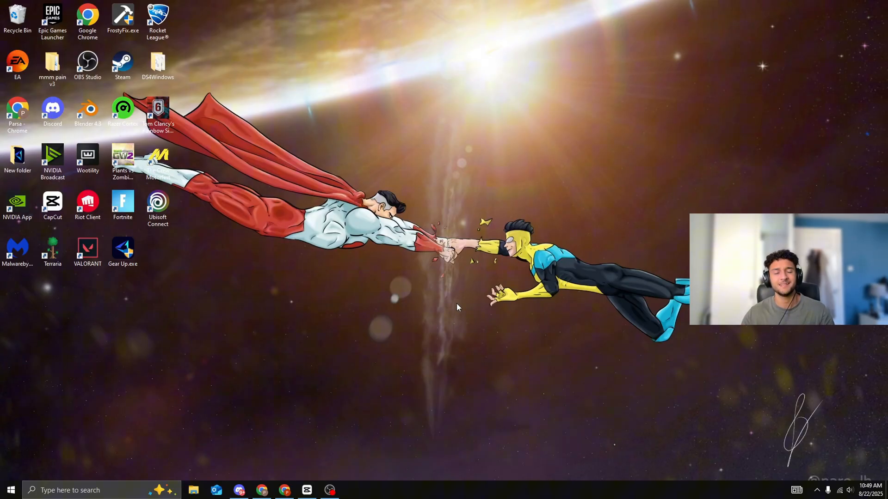
mouse_move(397, 186)
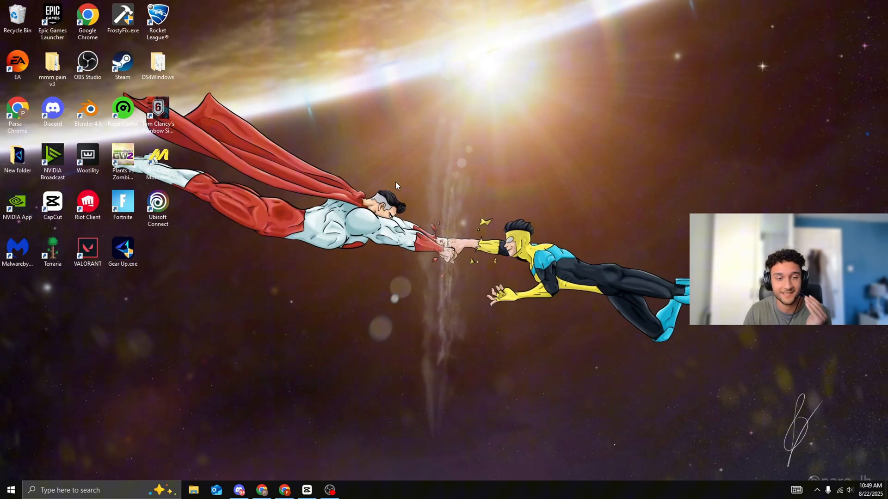
mouse_move(429, 215)
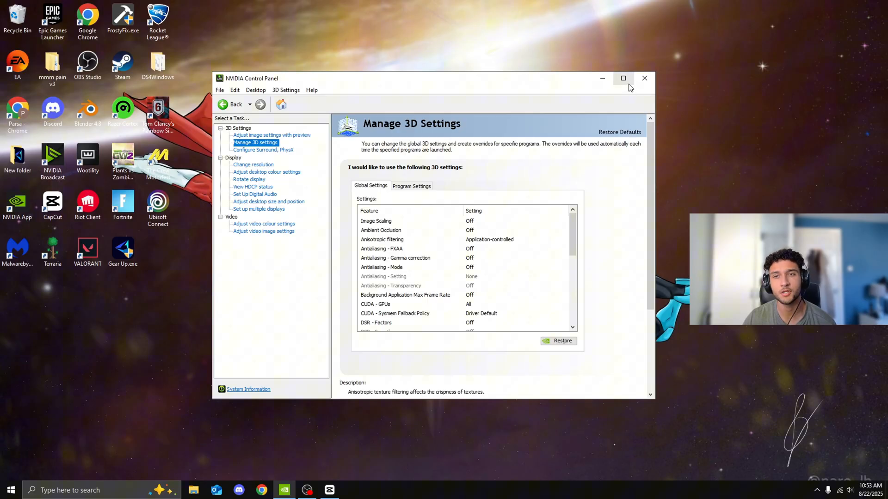
Step: Maximize NVIDIA Control Panel and scroll through the Global Settings list to its end
left_click(622, 78)
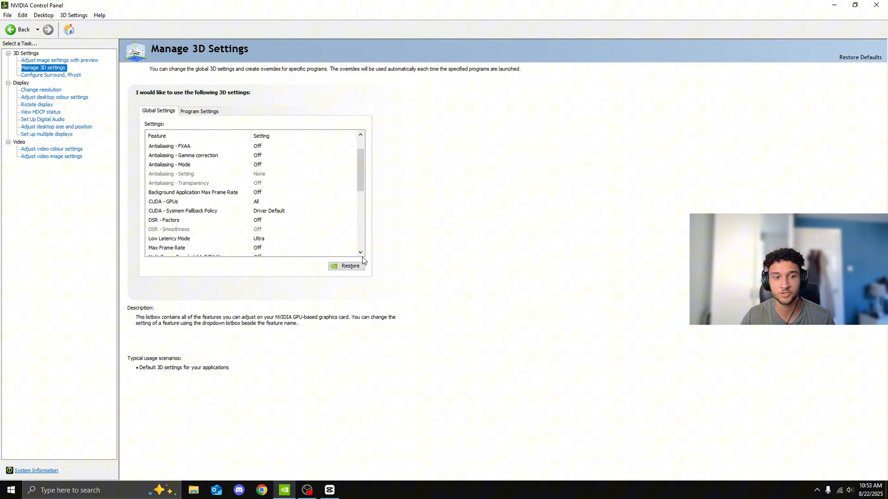
left_click(360, 252)
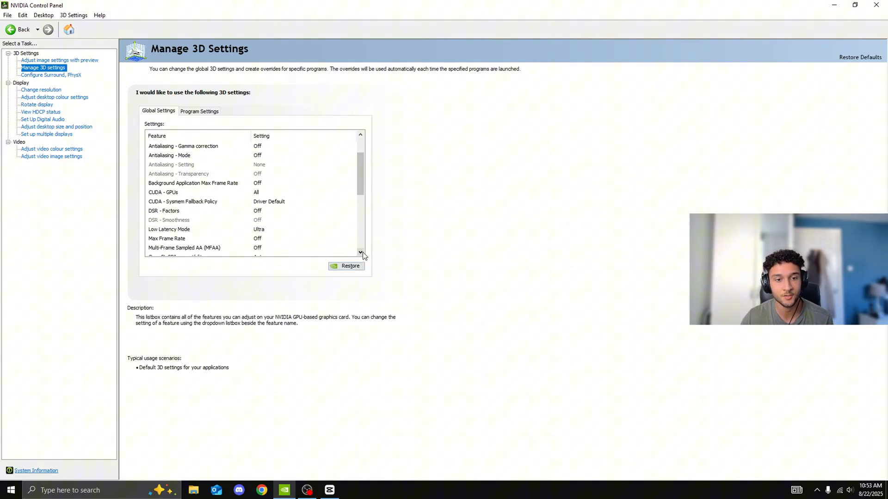
scroll("down", 3)
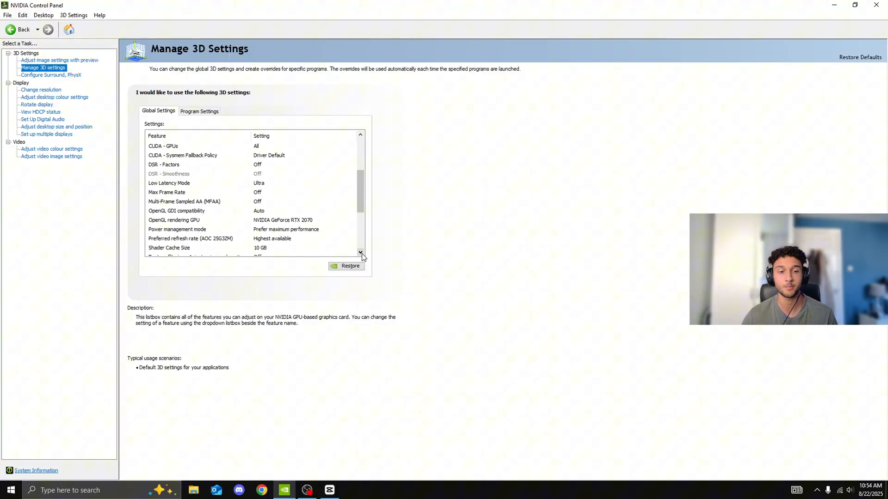
scroll("down", 3)
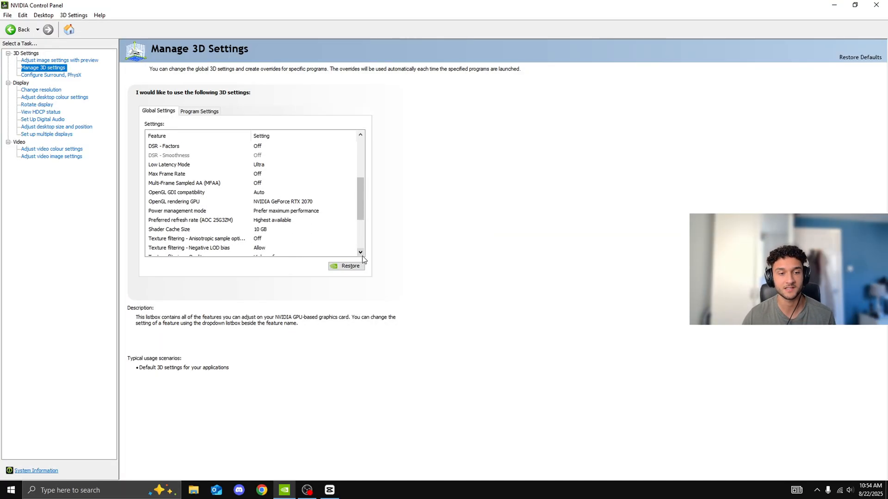
left_click(360, 253)
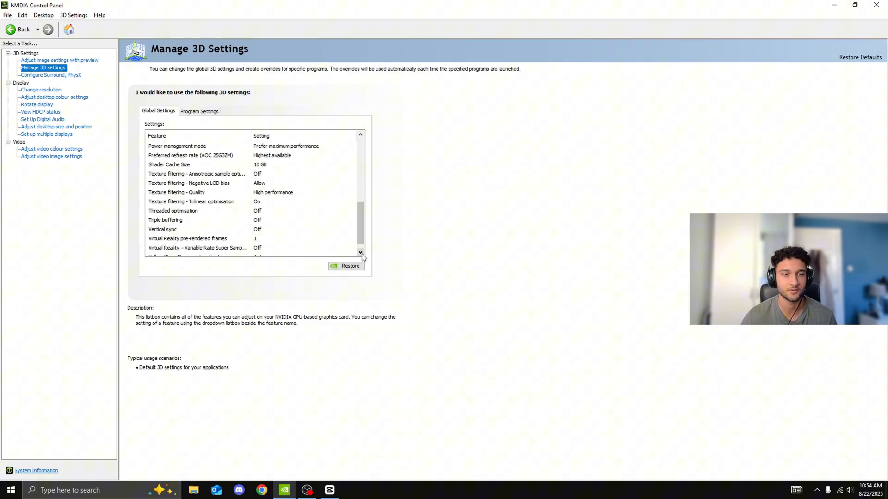
left_click(360, 251)
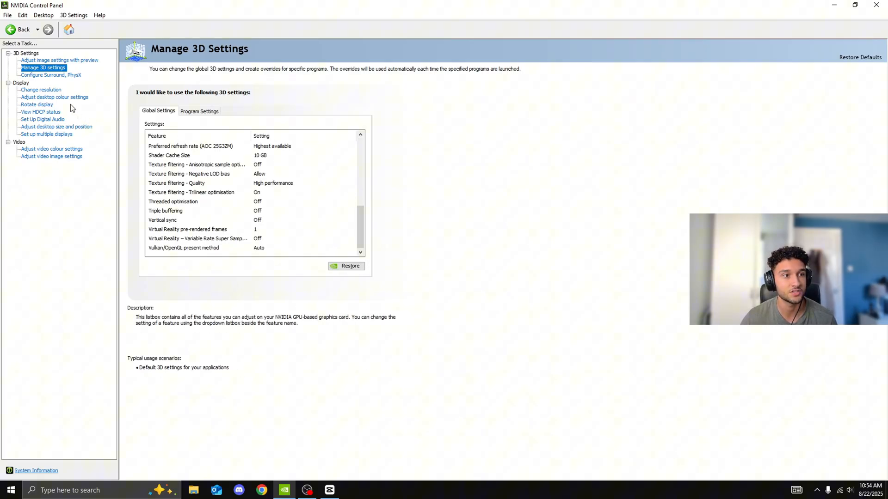
Step: Check the AOC display's colour settings, then move to Adjust Desktop Size and Position
left_click(54, 97)
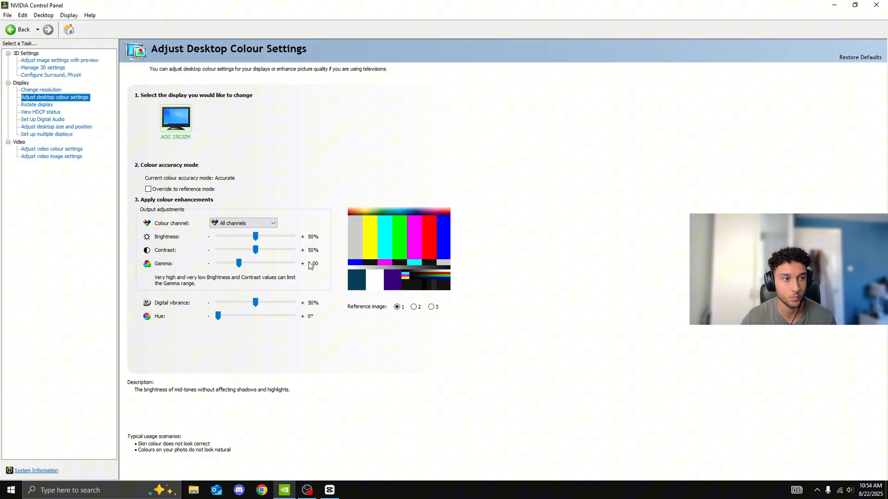
left_click(56, 126)
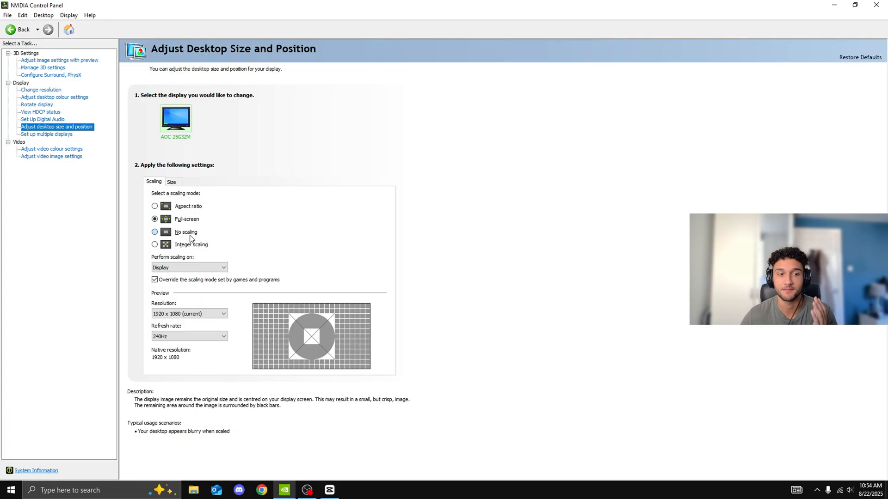
mouse_move(198, 233)
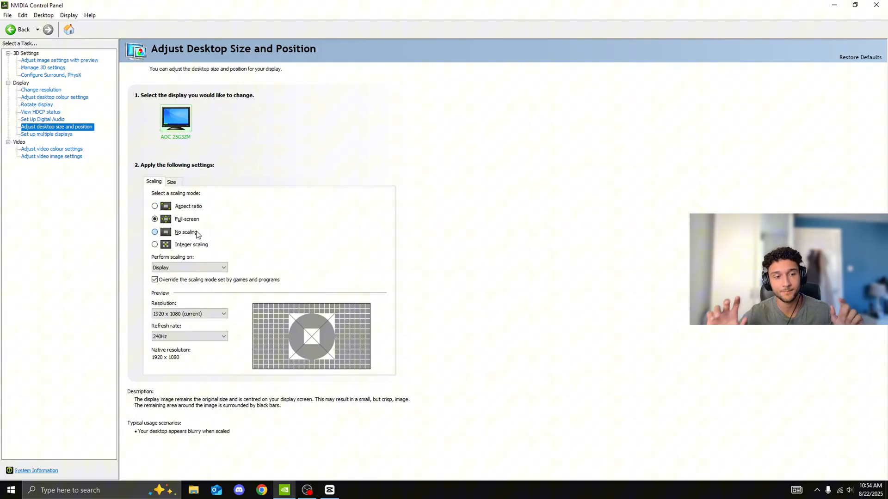
Step: Choose Full-screen scaling and keep the override for games and programs enabled
left_click(155, 219)
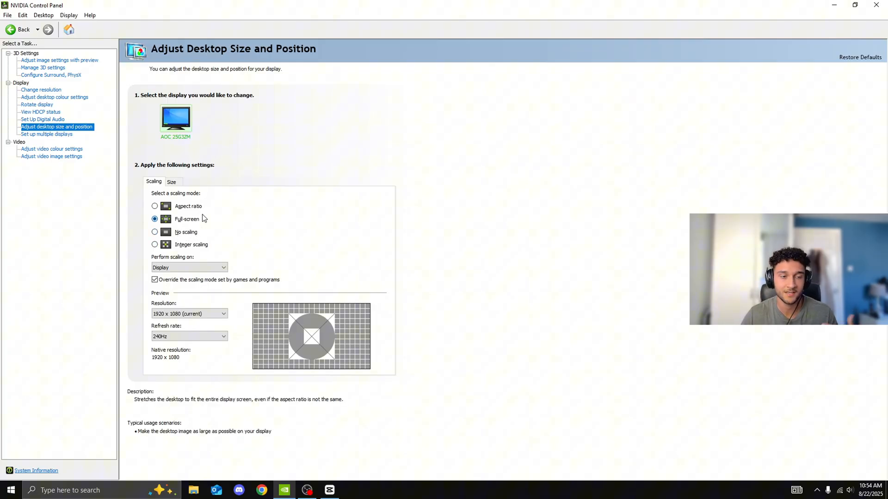
left_click(189, 267)
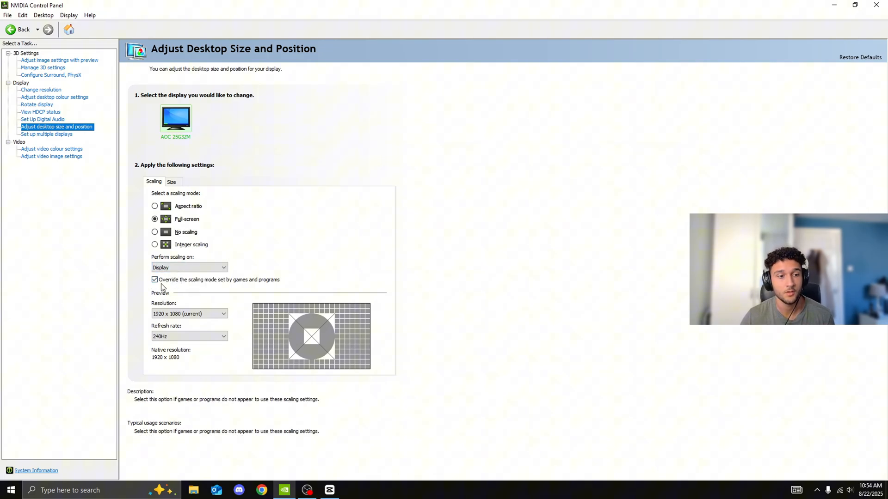
mouse_move(272, 285)
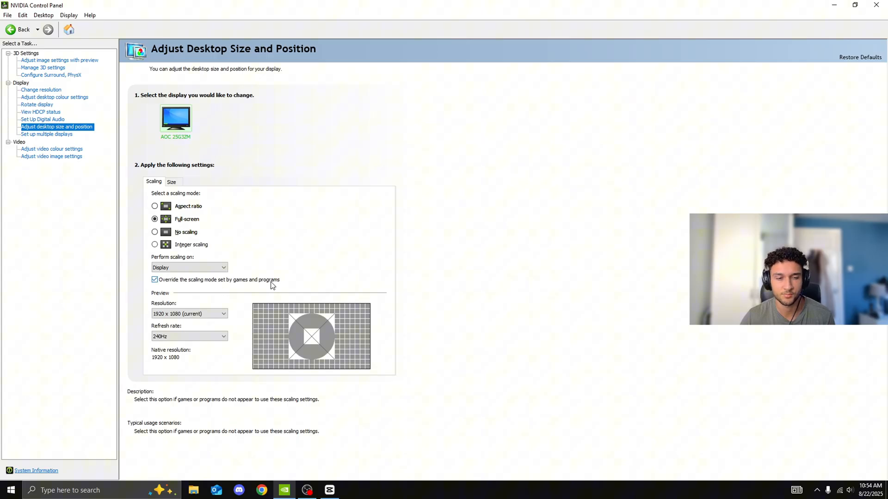